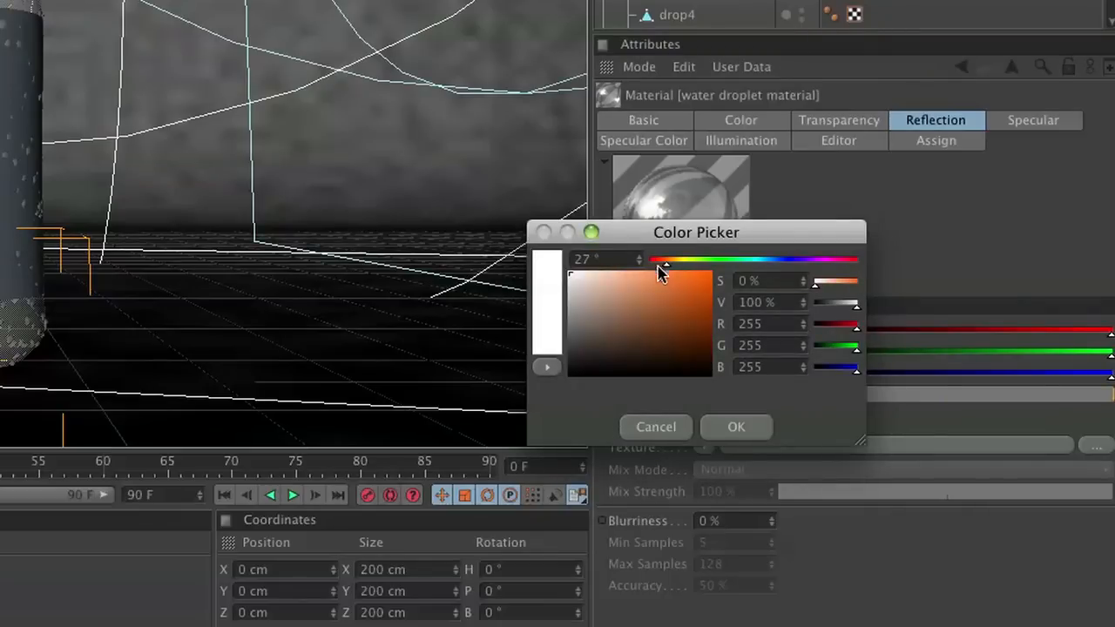
Set the droplet reflection colour to 255/187/132 and load a Fresnel shader as its reflection texture.
left_click(637, 272)
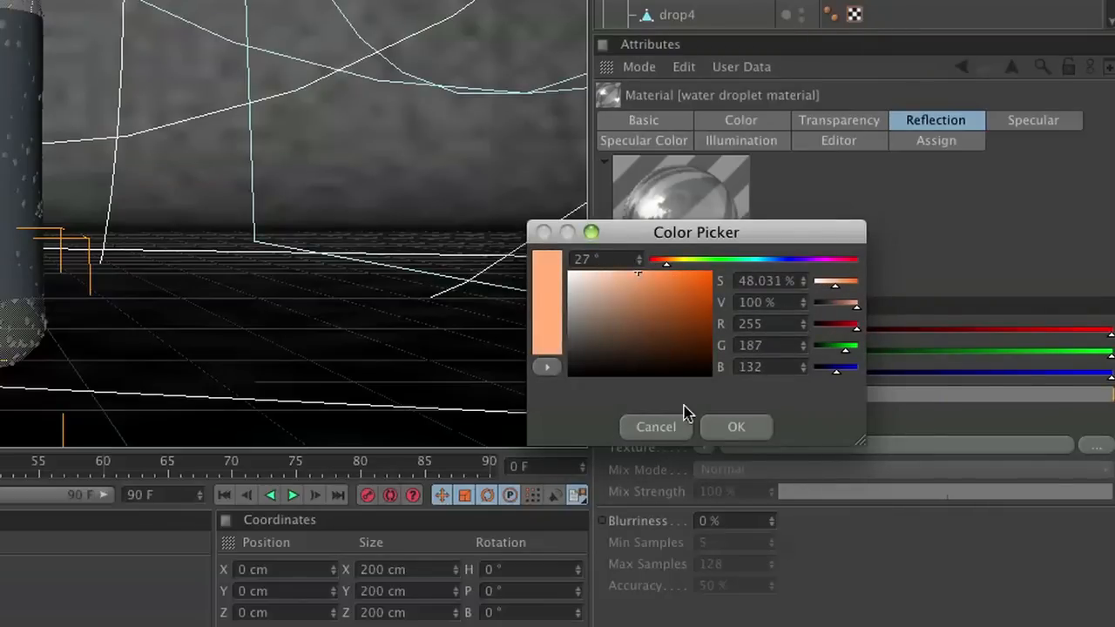
mouse_move(735, 426)
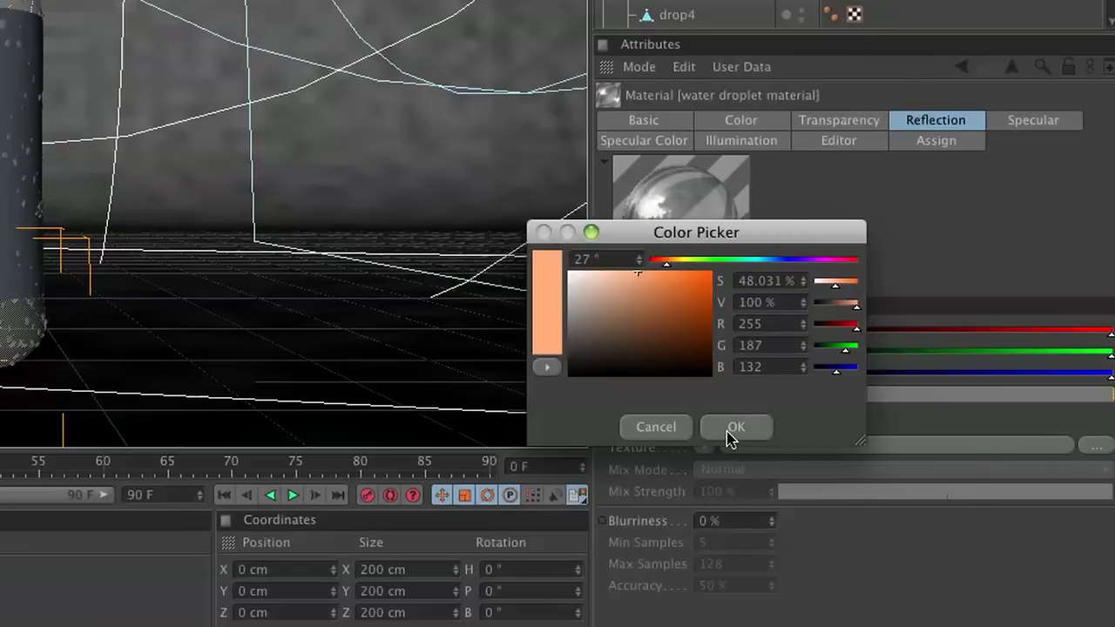
left_click(735, 427)
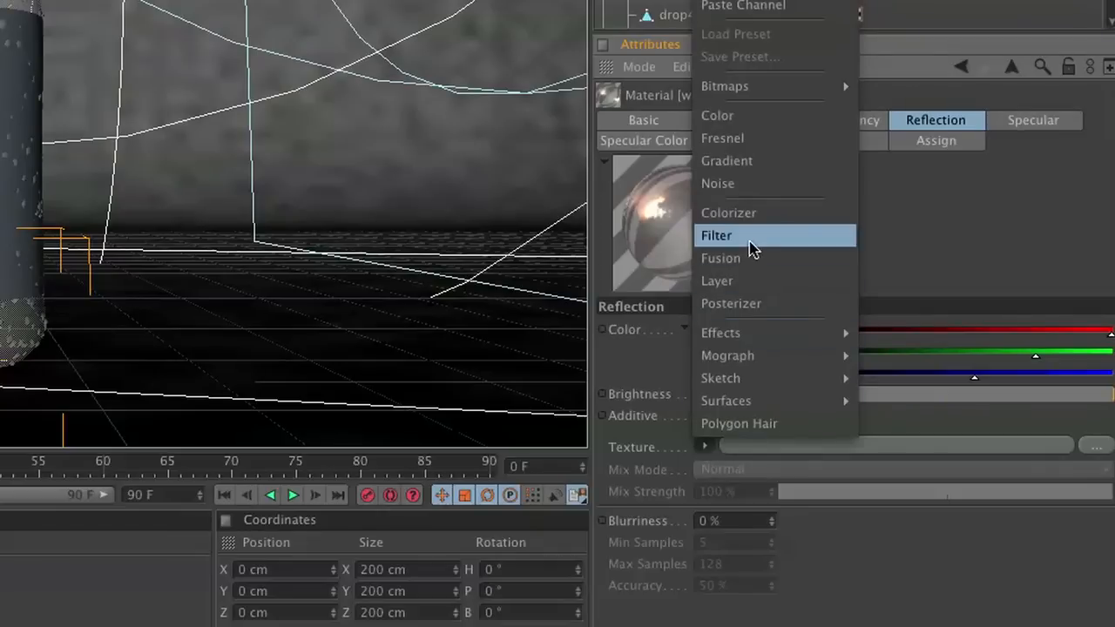
mouse_move(726, 161)
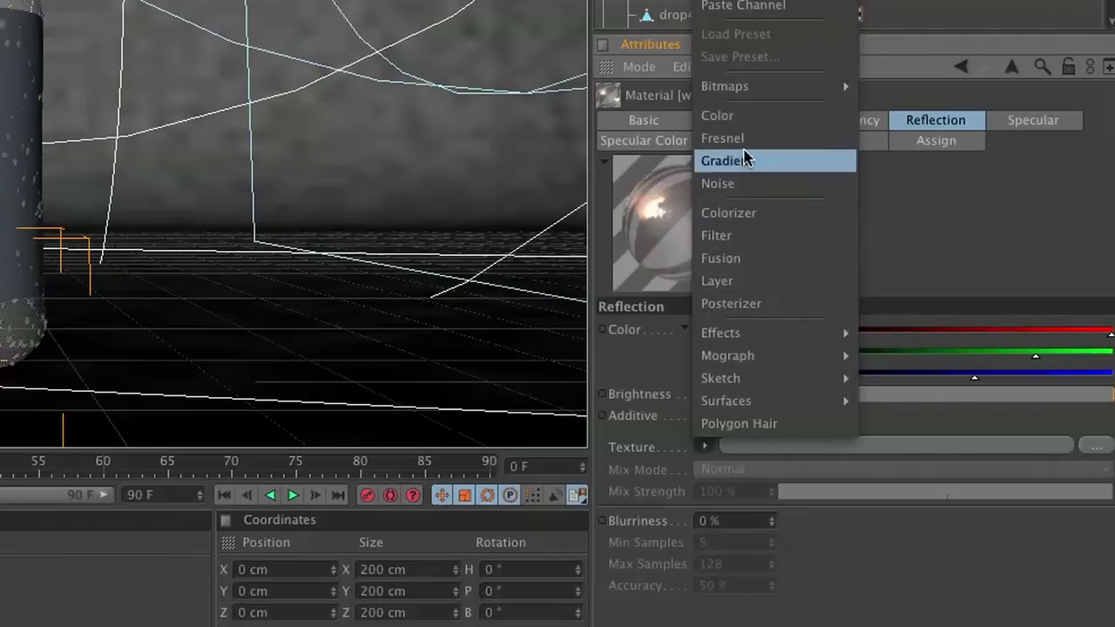
left_click(721, 138)
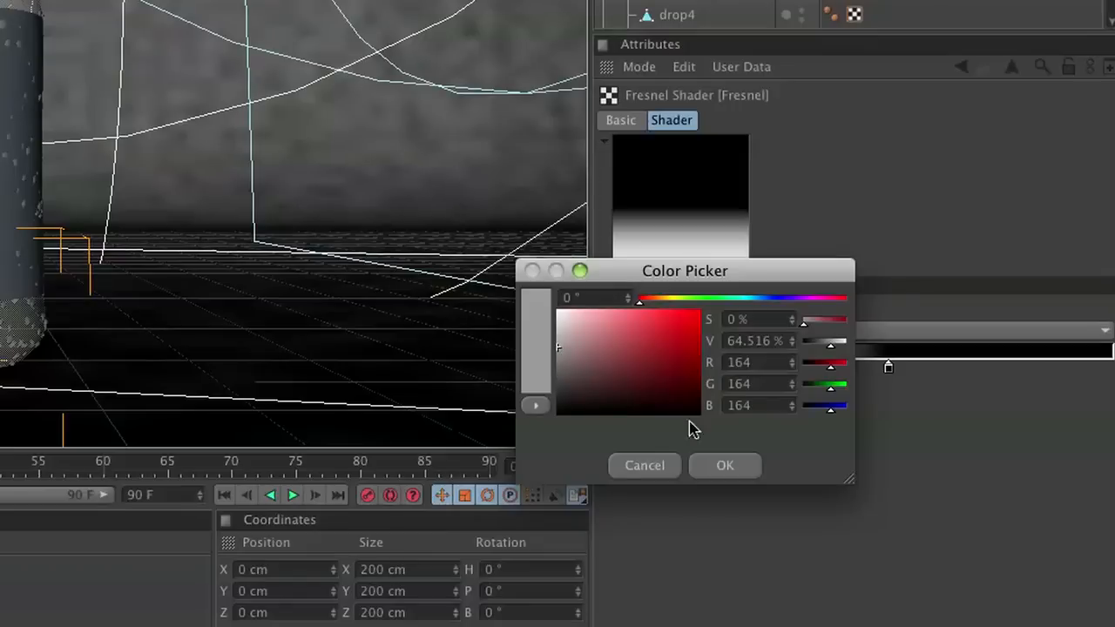
left_click(725, 463)
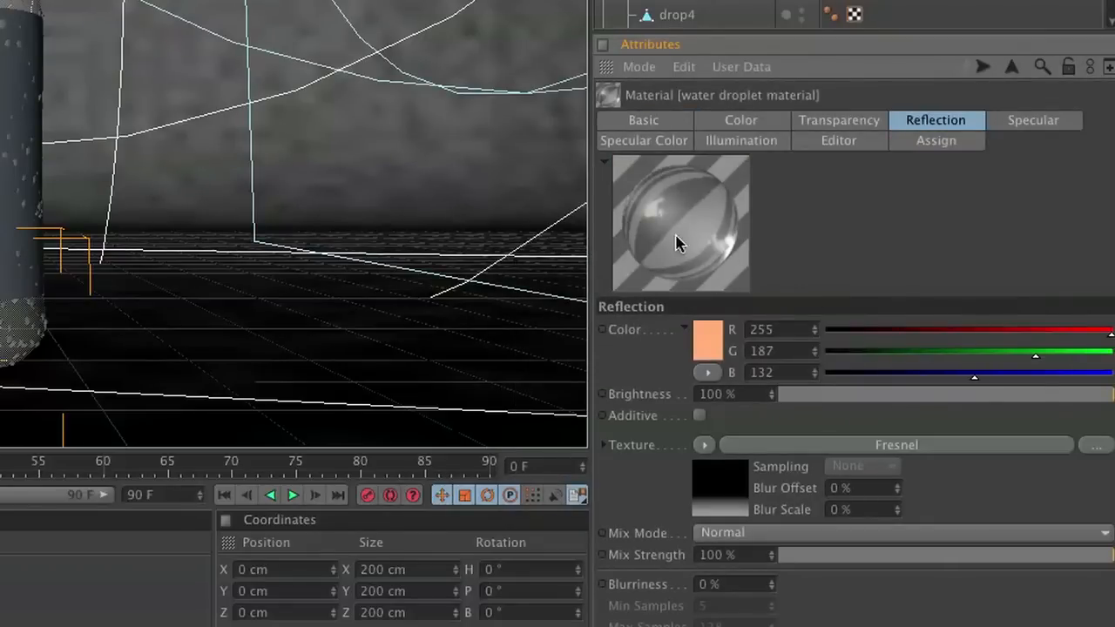
mouse_move(670, 278)
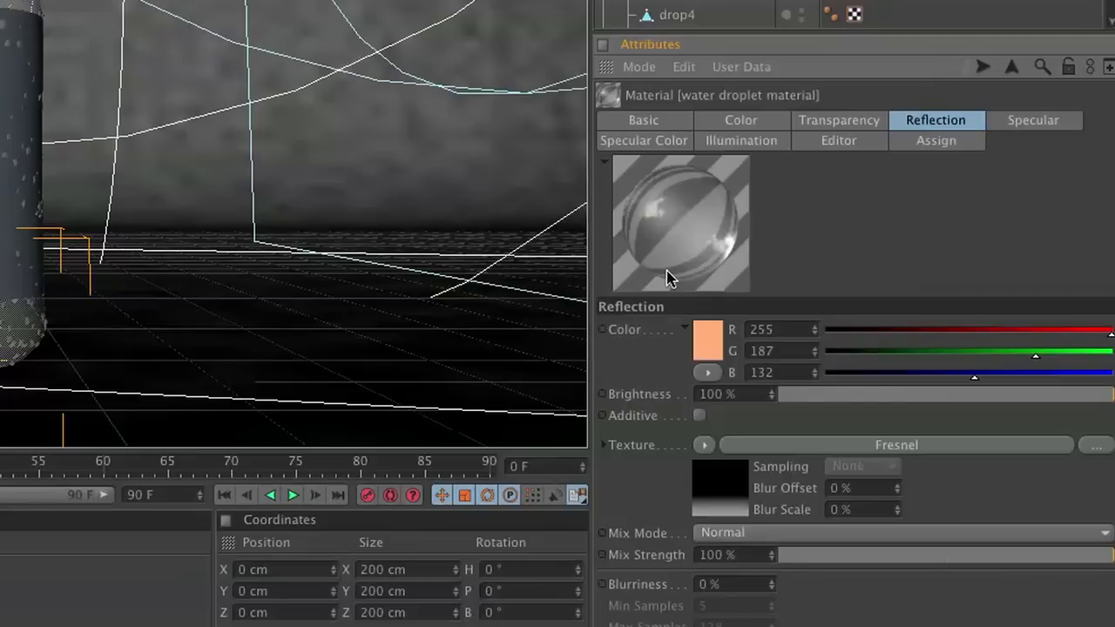
mouse_move(666, 278)
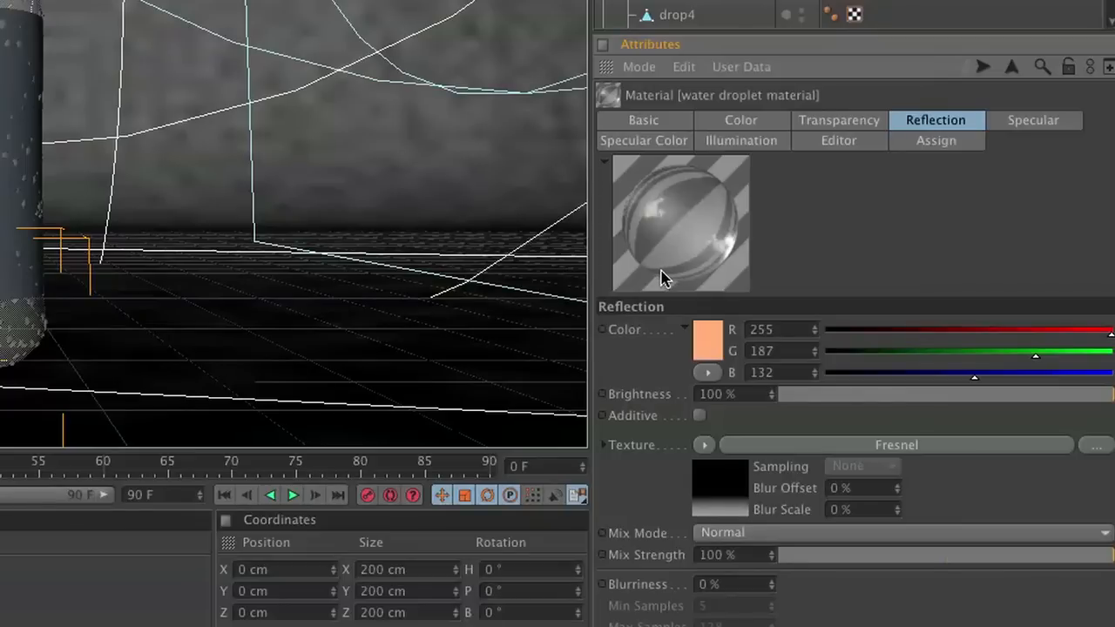
mouse_move(870, 126)
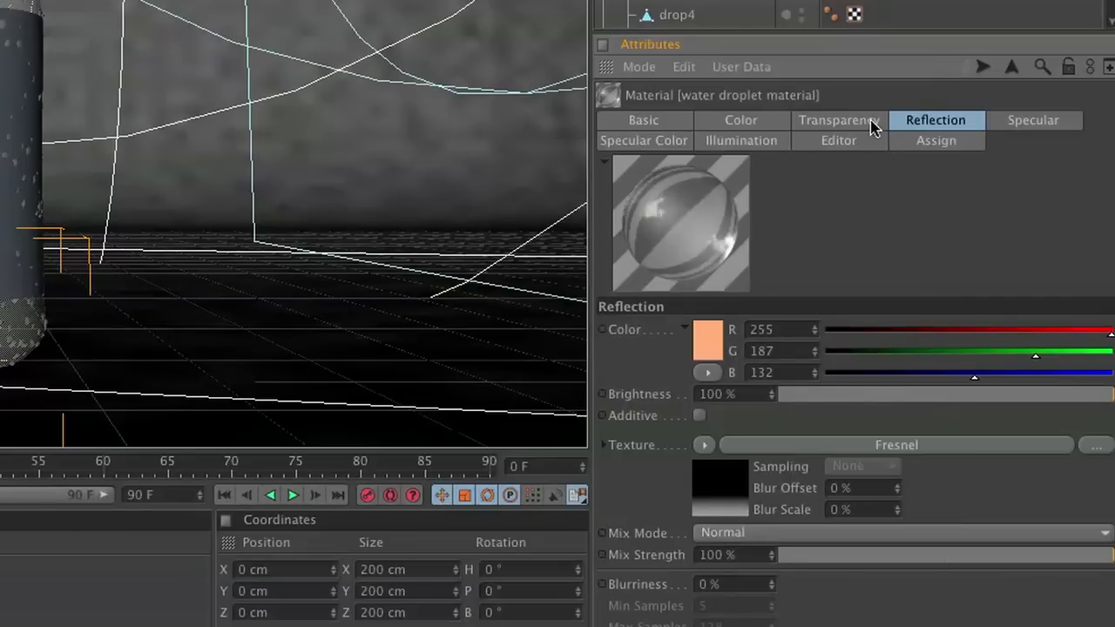
Set the droplet specular to 10% width, 92% height and a pale orange specular colour.
left_click(1035, 119)
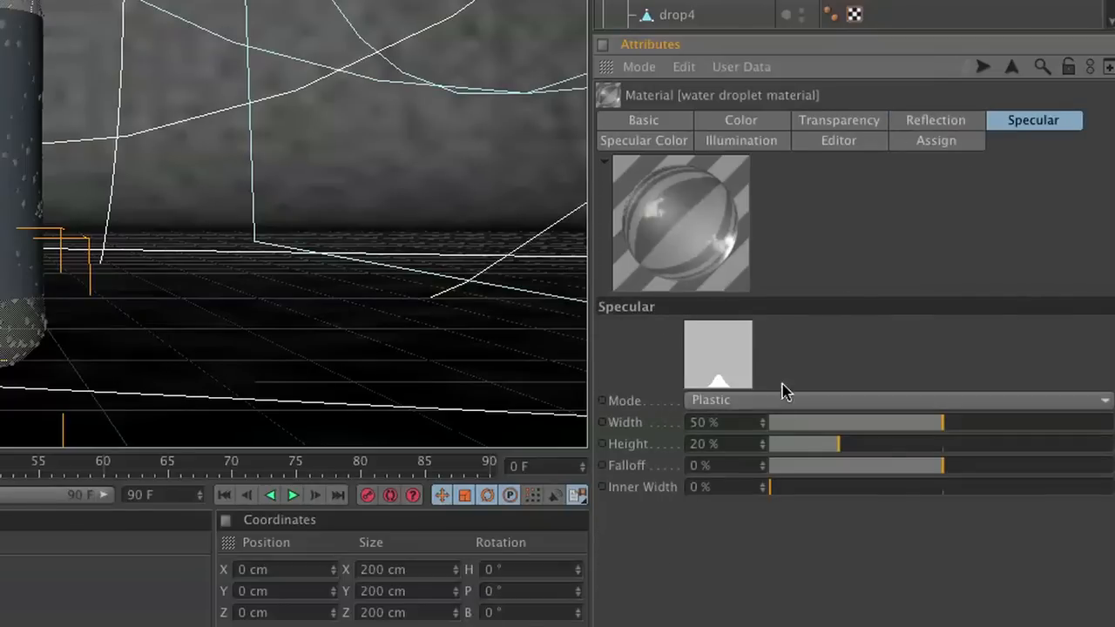
left_click_drag(940, 424, 805, 424)
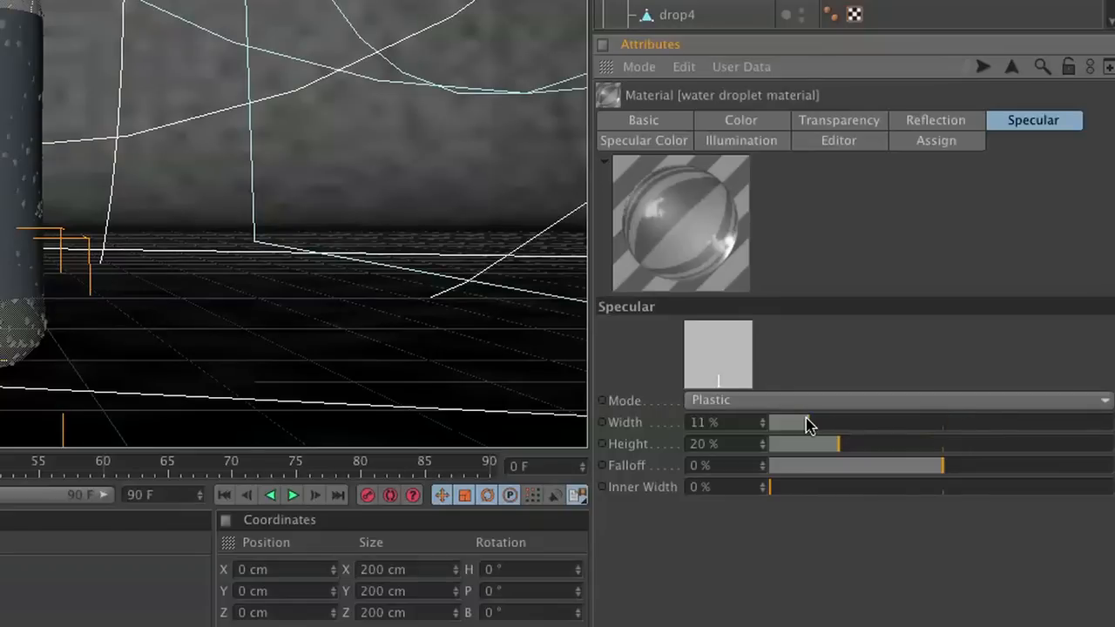
left_click_drag(805, 423, 800, 423)
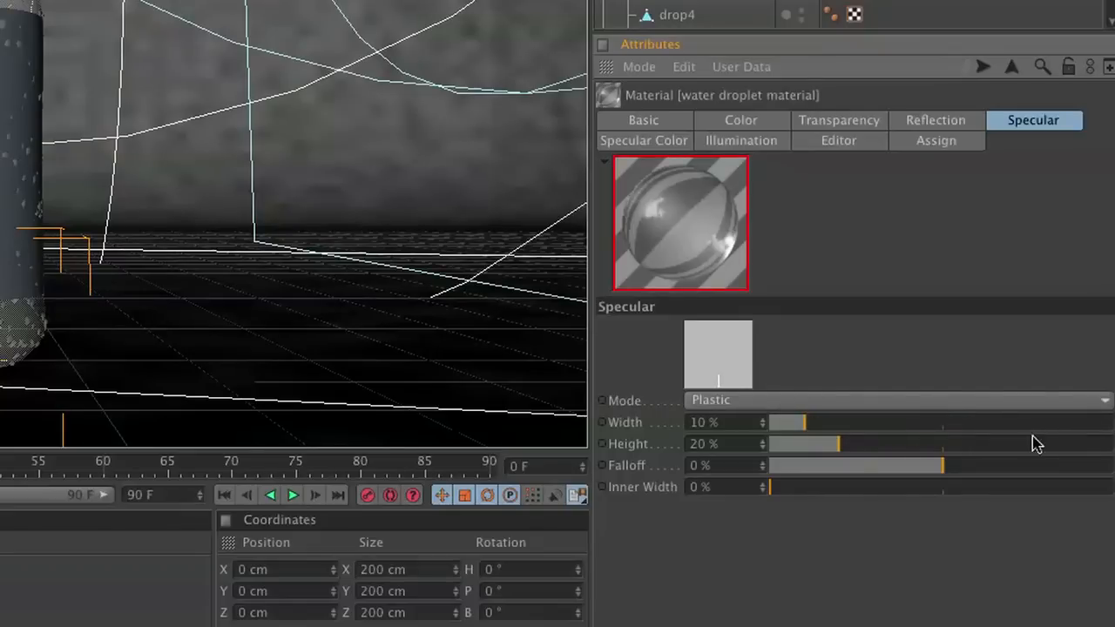
left_click_drag(840, 445, 1088, 444)
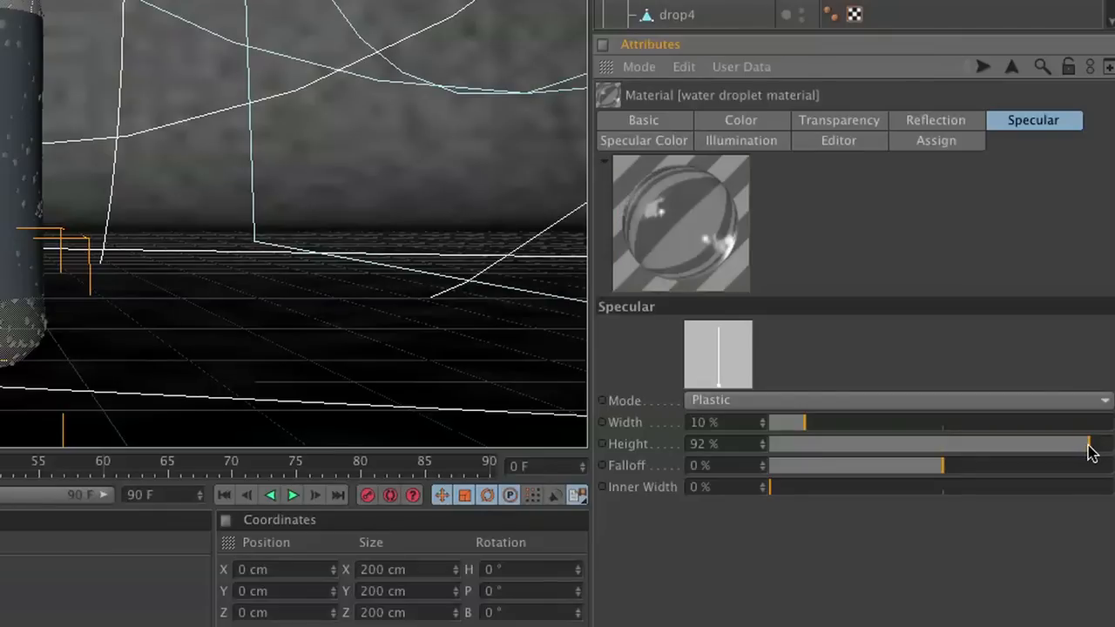
mouse_move(671, 225)
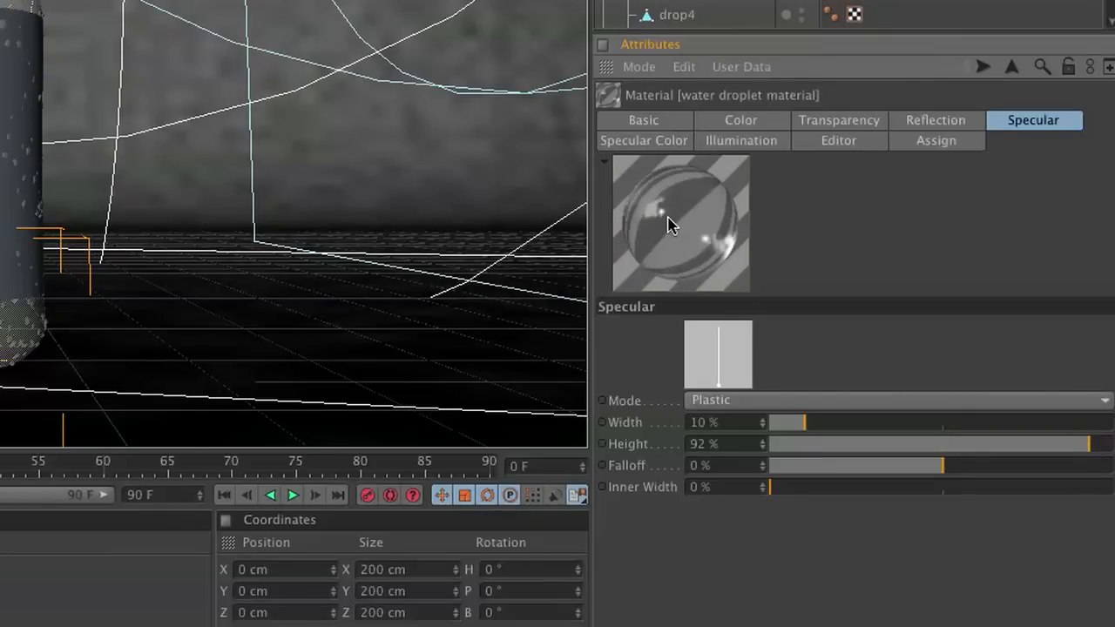
mouse_move(880, 146)
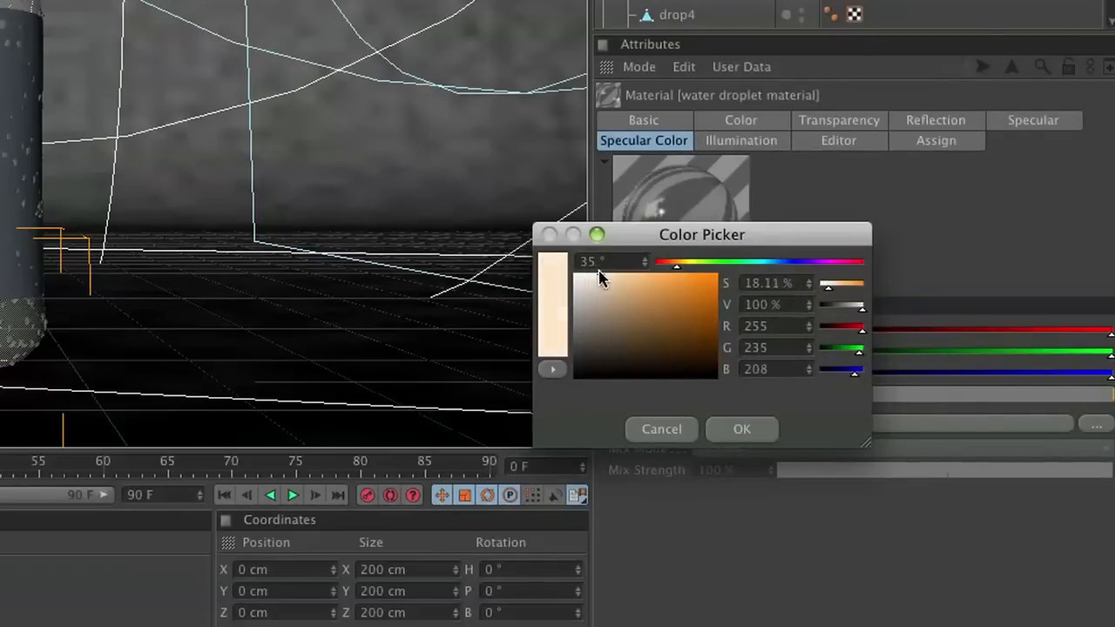
left_click(742, 428)
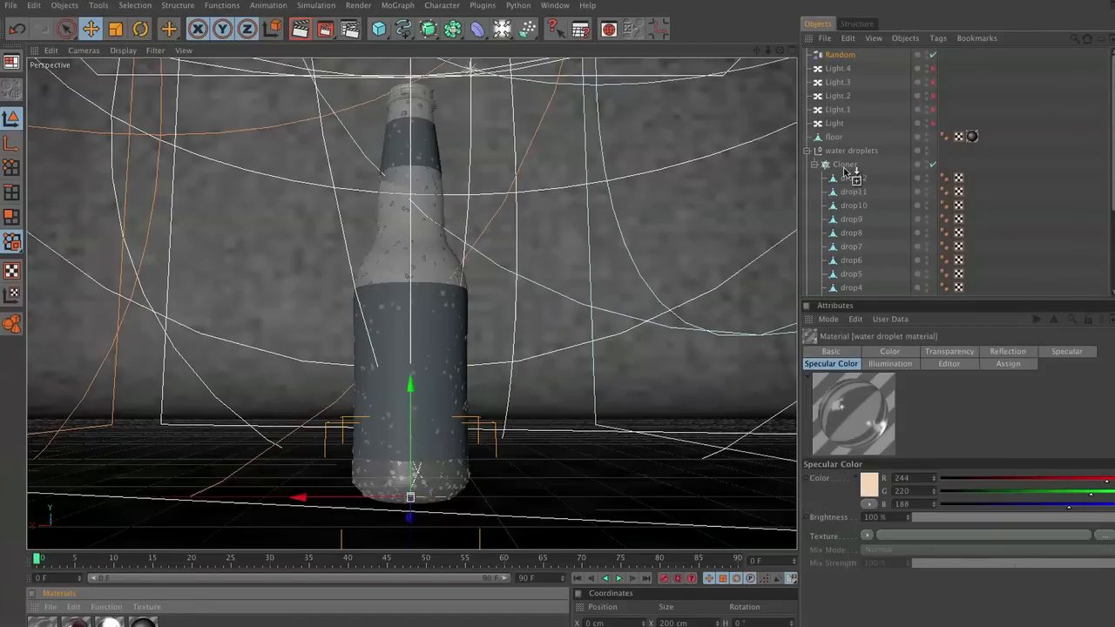
Render a test region around the bottle neck to check the droplets.
left_click(944, 164)
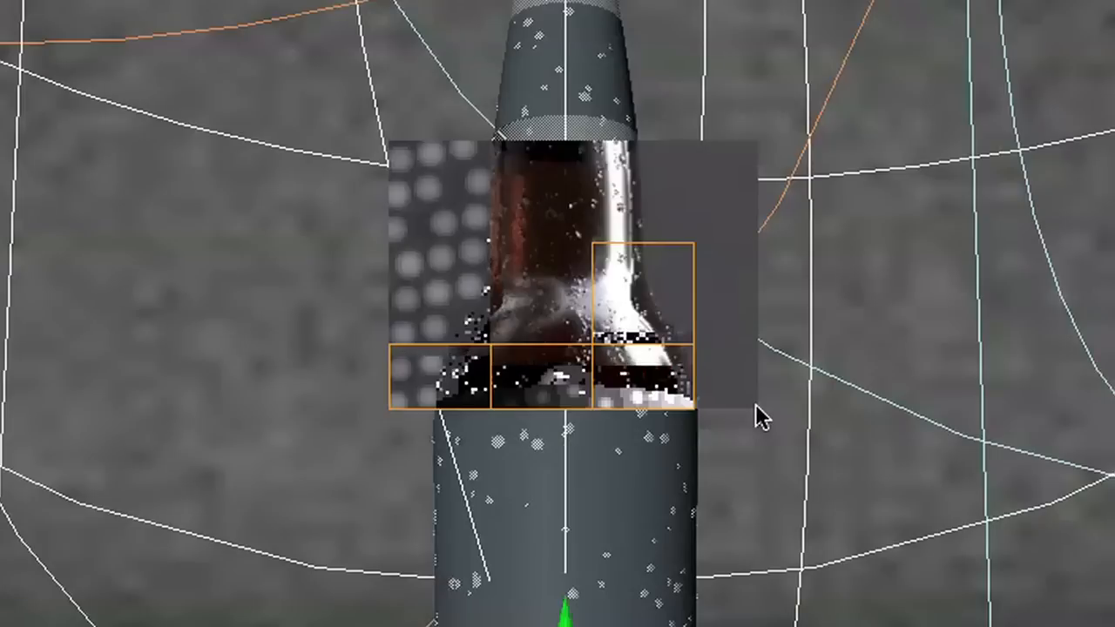
mouse_move(871, 476)
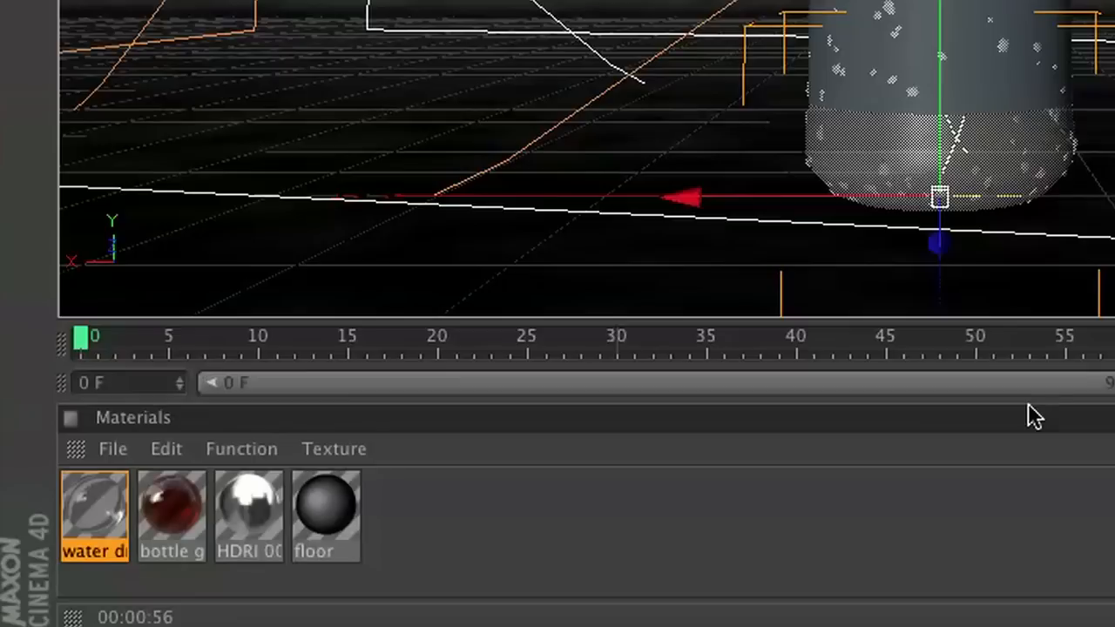
Create a new blank material for the top label.
left_click(111, 449)
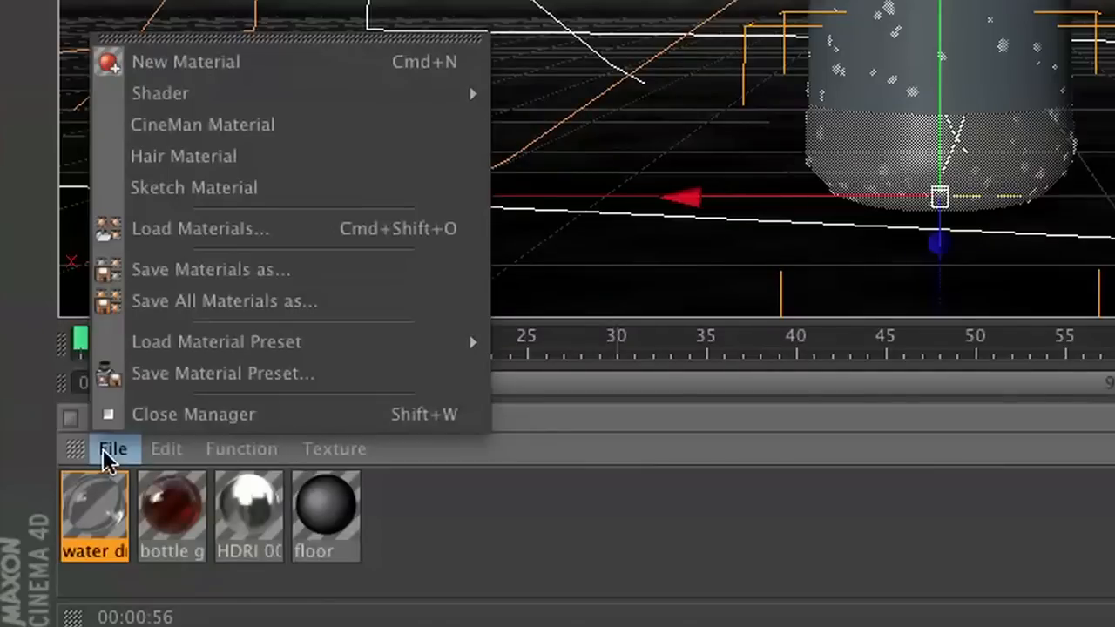
left_click(184, 61)
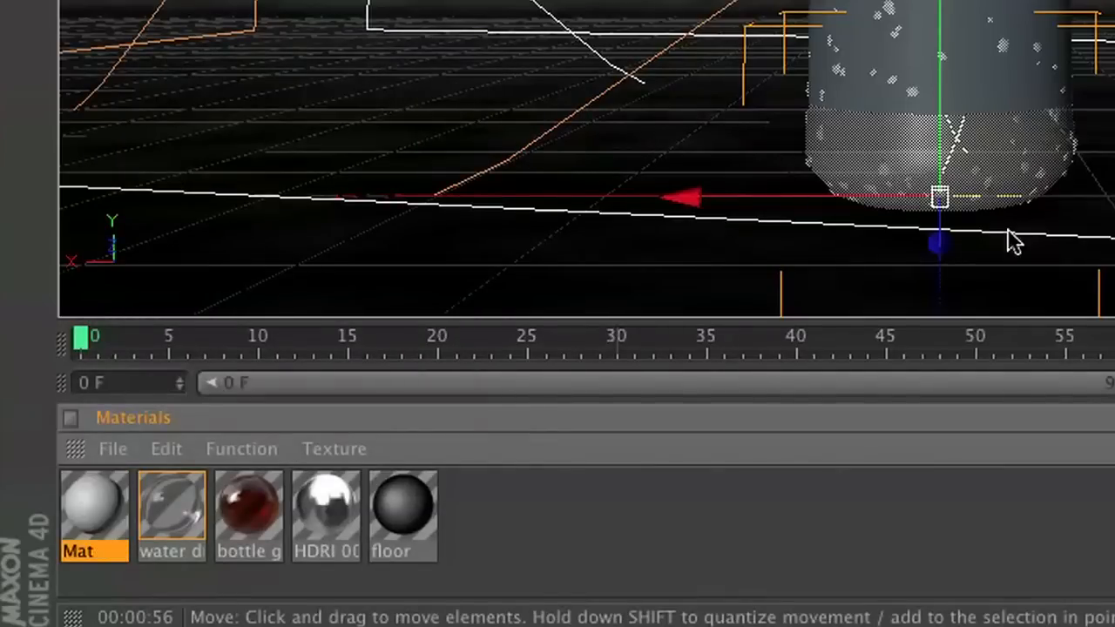
mouse_move(561, 540)
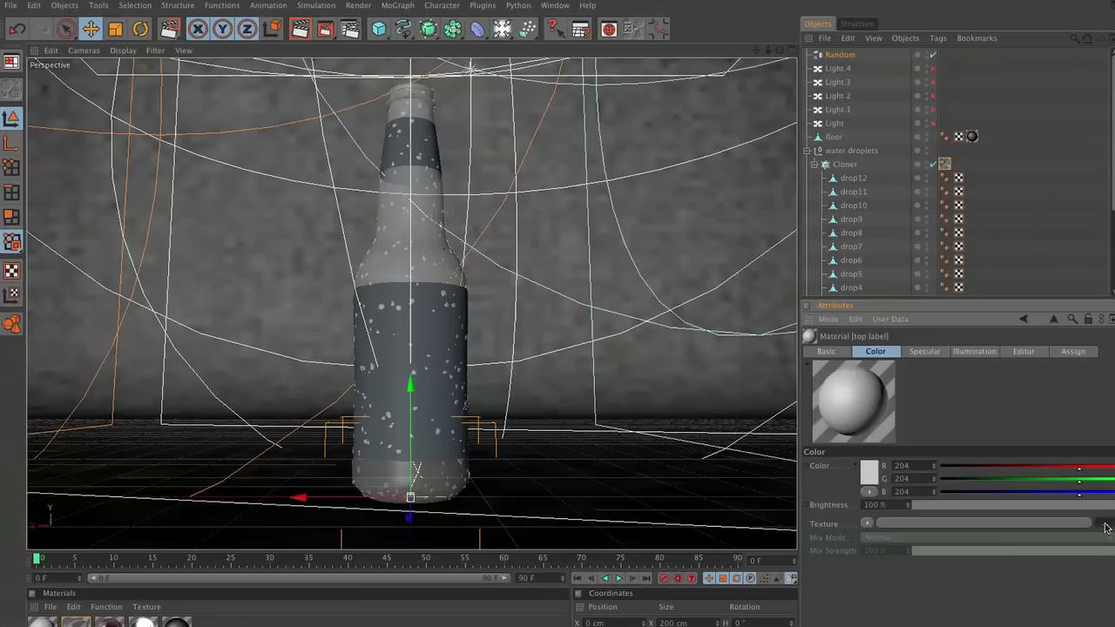
Load beerlabeltop.psd into the colour channel's texture slot without copying it.
left_click(867, 522)
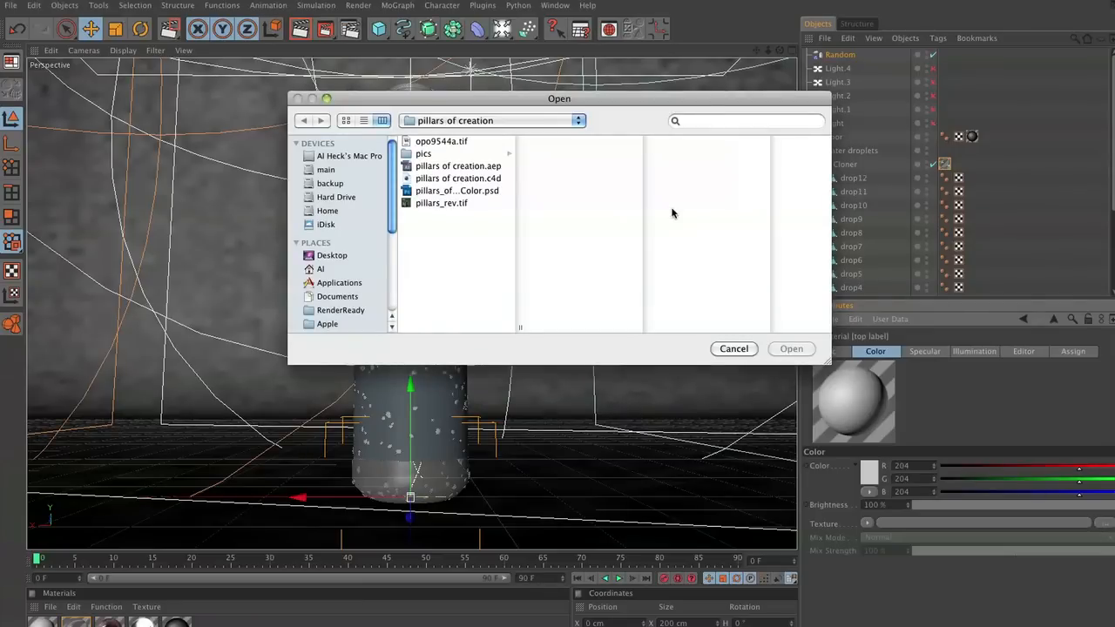
left_click(333, 254)
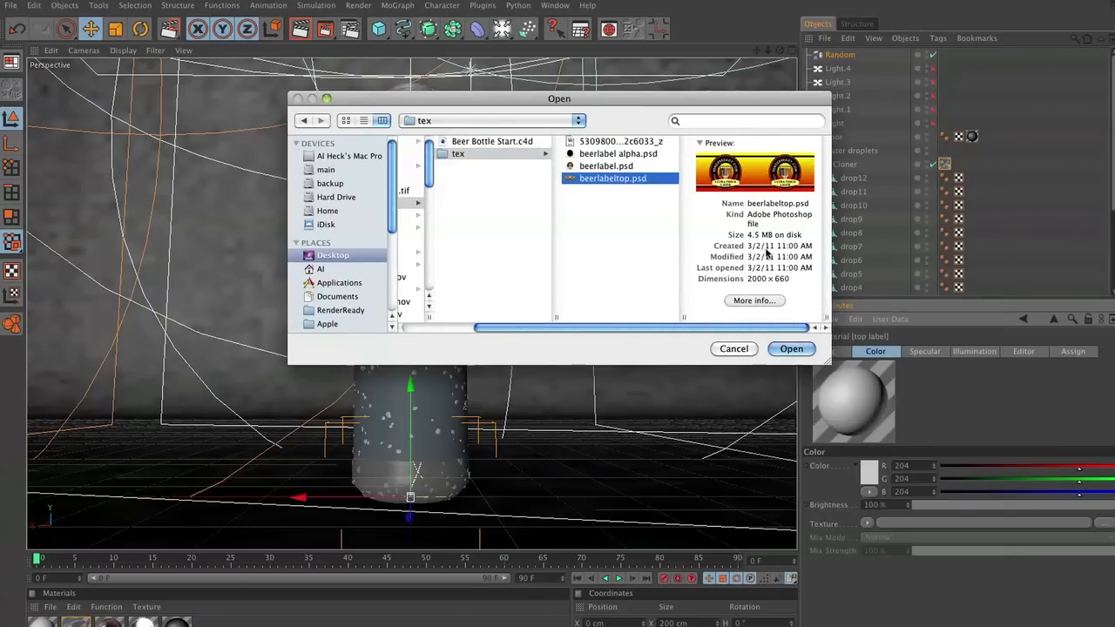
left_click(791, 348)
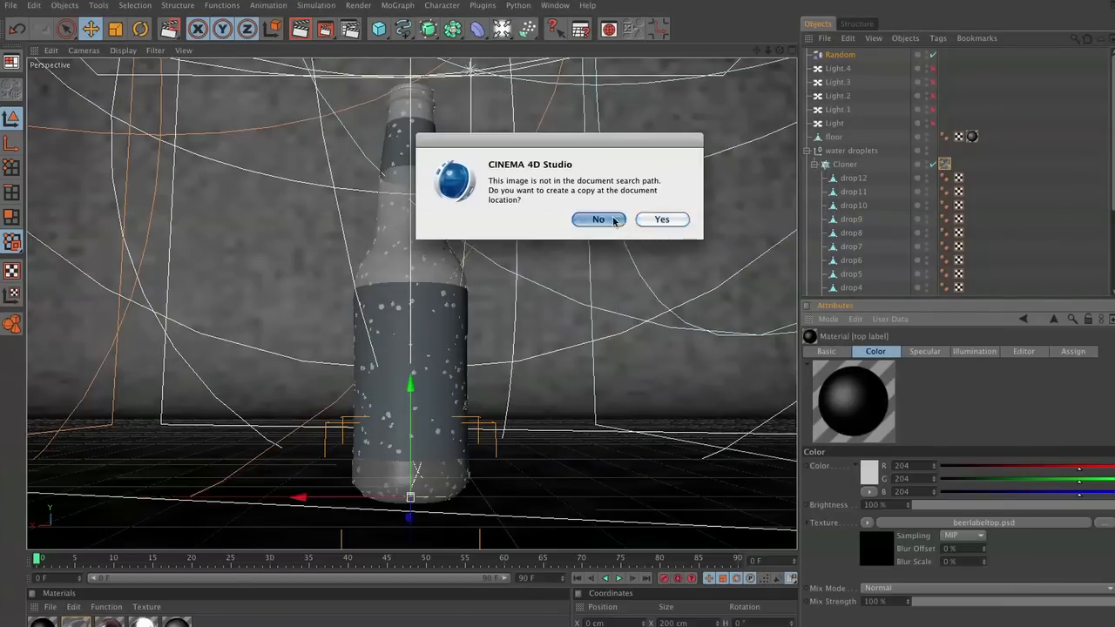
left_click(597, 219)
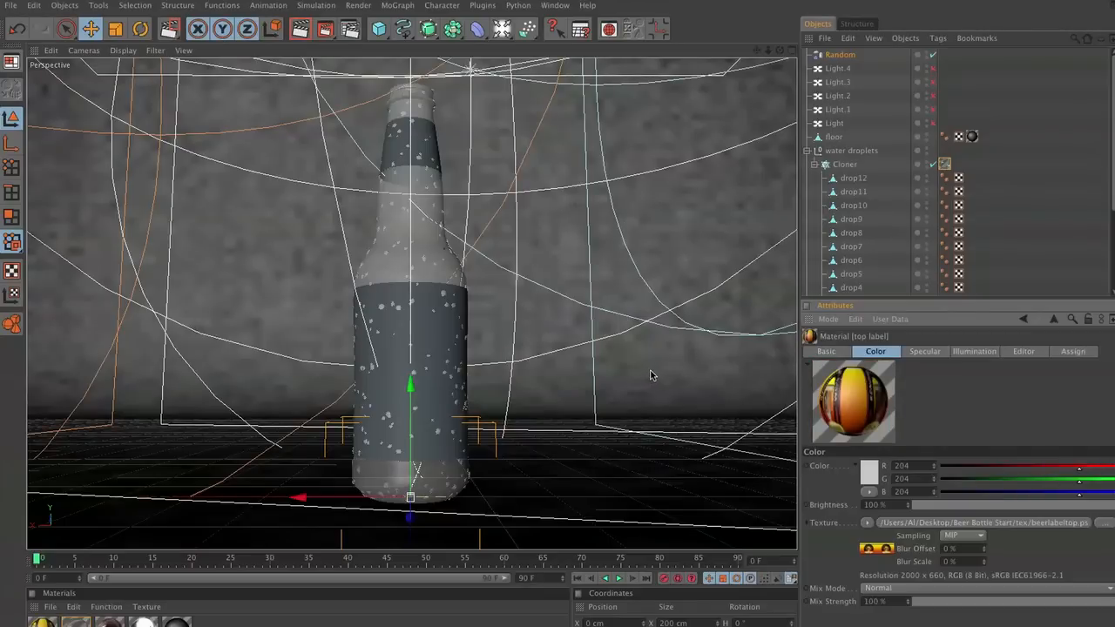
mouse_move(601, 362)
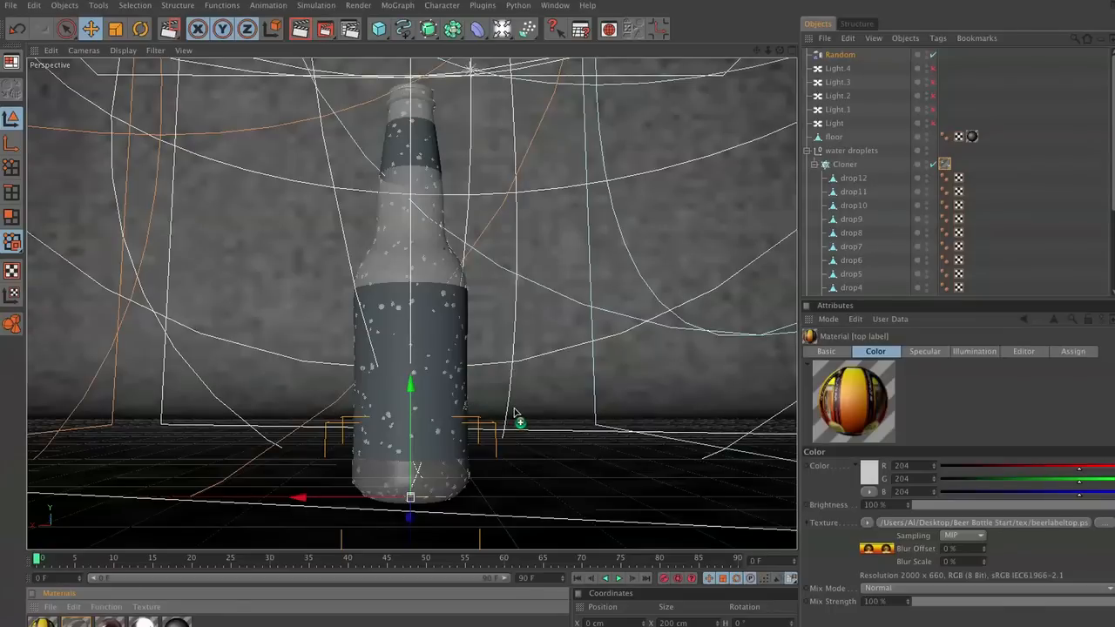
mouse_move(822, 320)
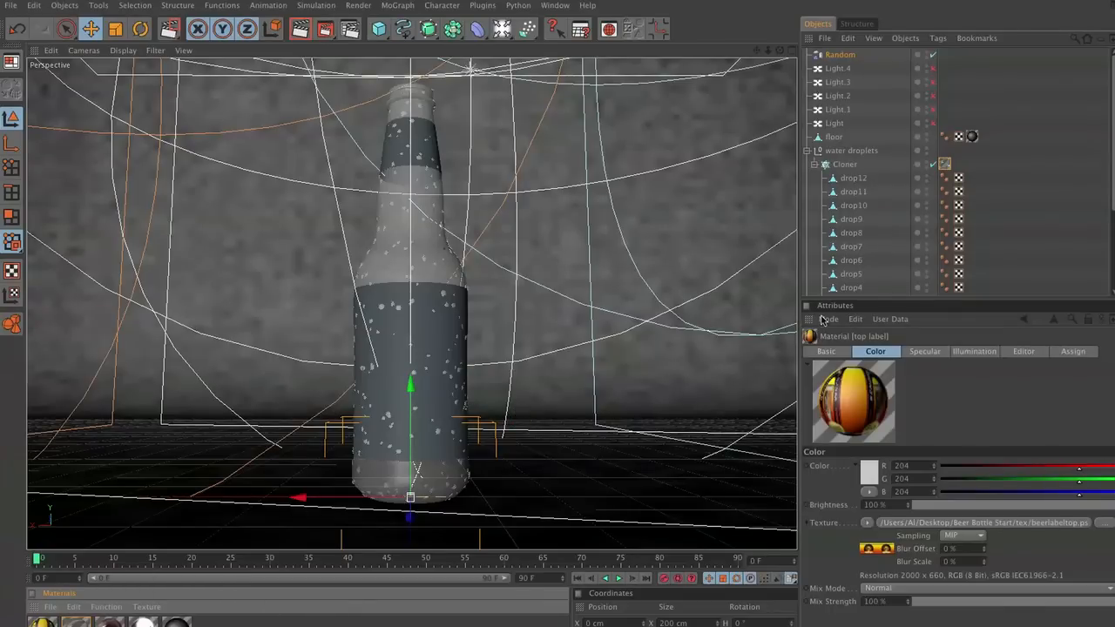
scroll("down", 3)
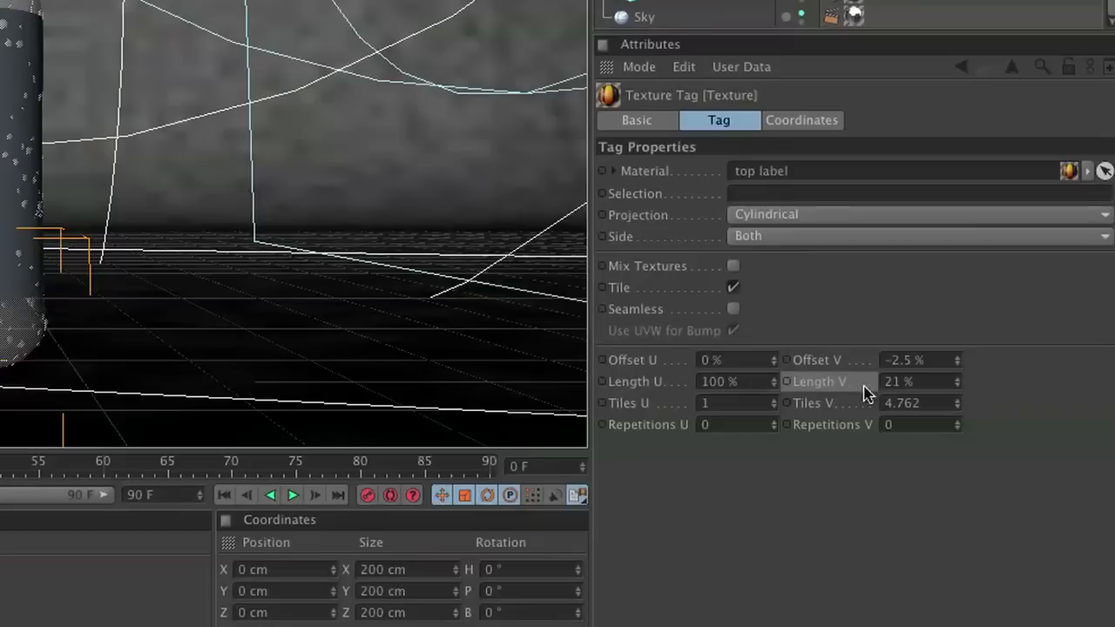
mouse_move(919, 359)
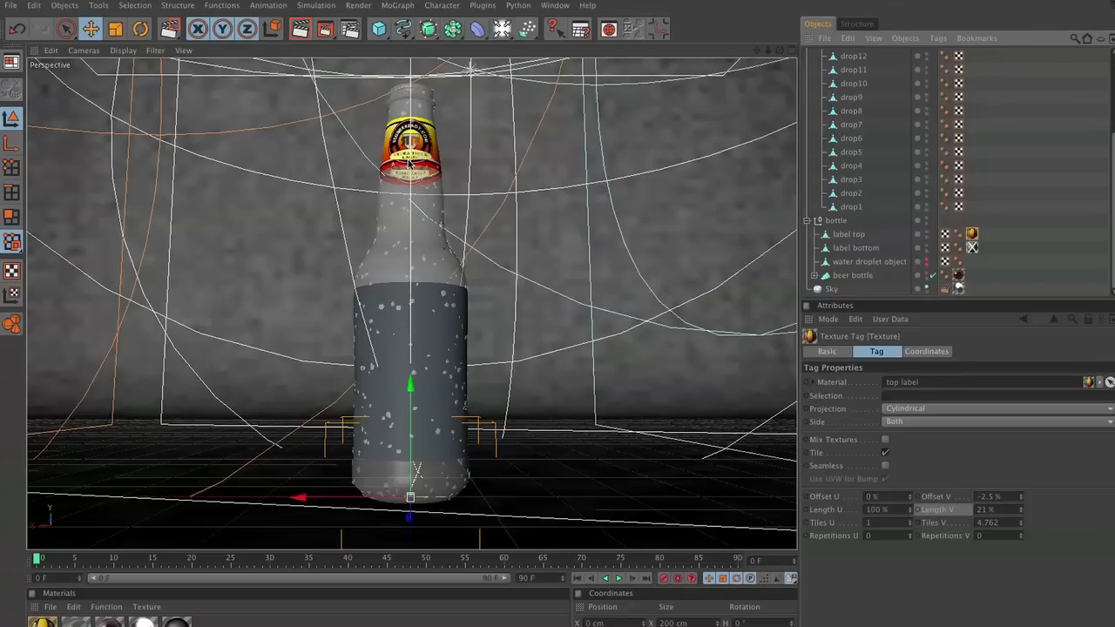
mouse_move(469, 345)
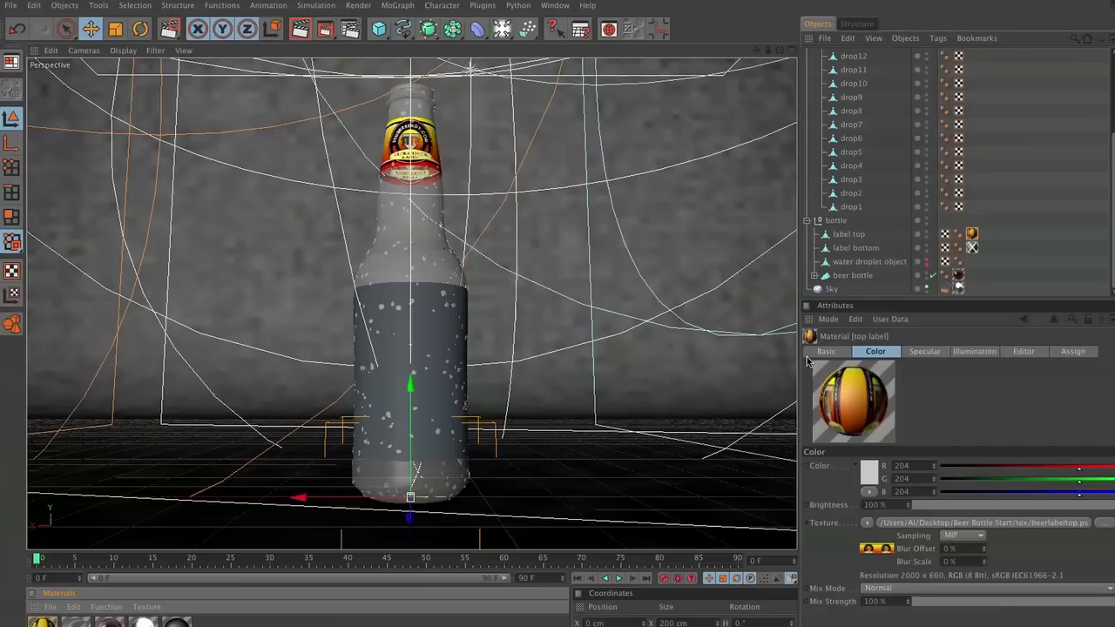
Enable Reflection on the top label material and drive it with a Fresnel shader.
left_click(826, 352)
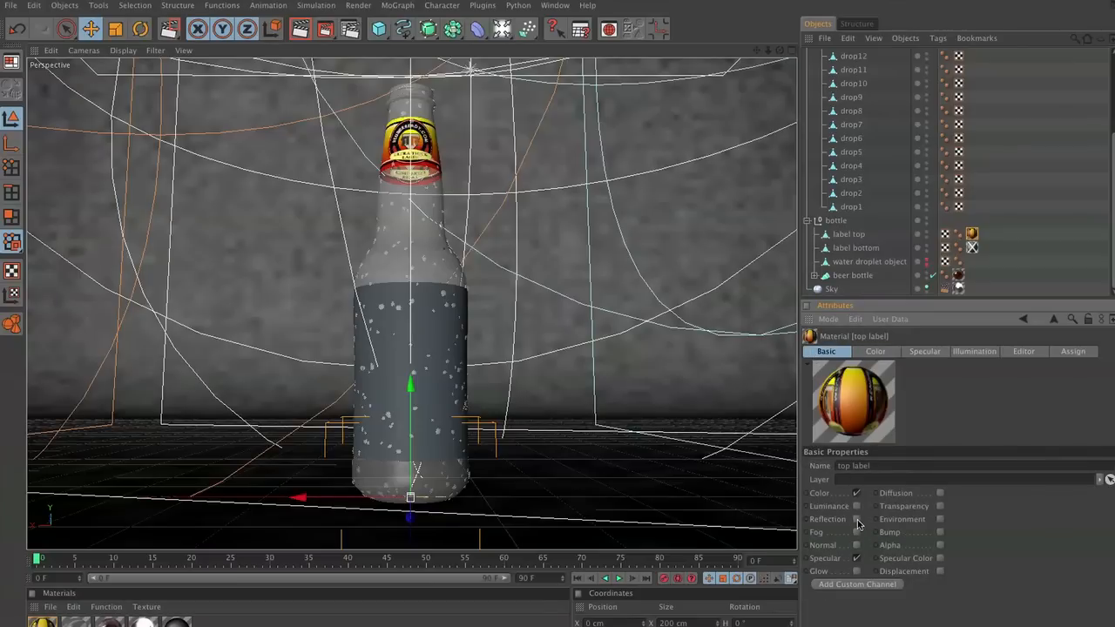
left_click(878, 519)
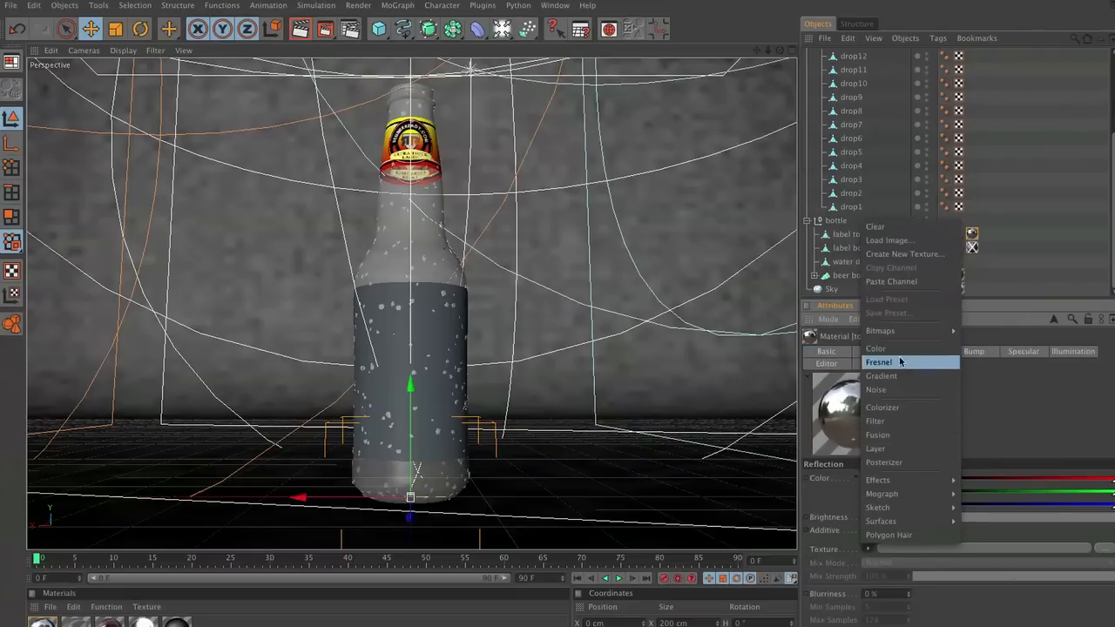
left_click(878, 361)
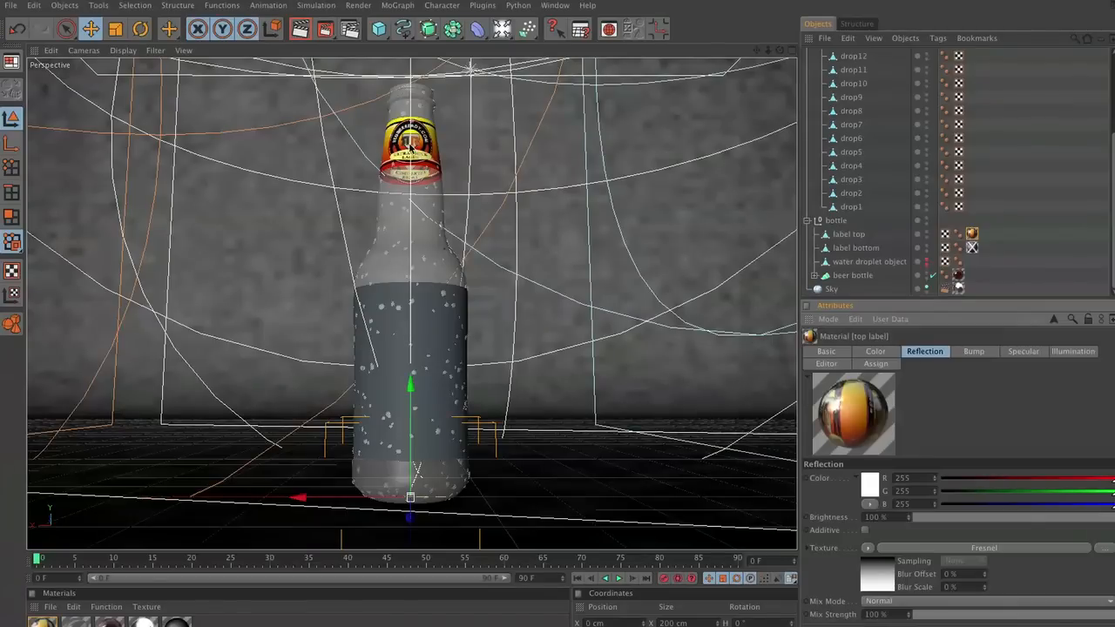
mouse_move(408, 174)
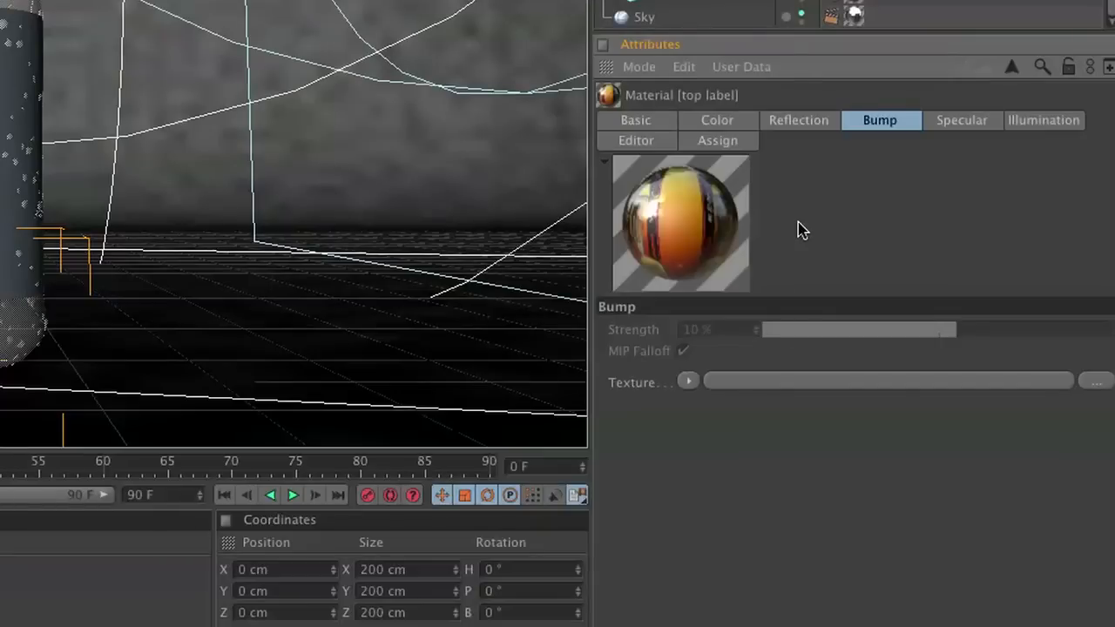
Load a Noise shader as the bump texture and wrap it in a Layer shader at 25%.
left_click(688, 380)
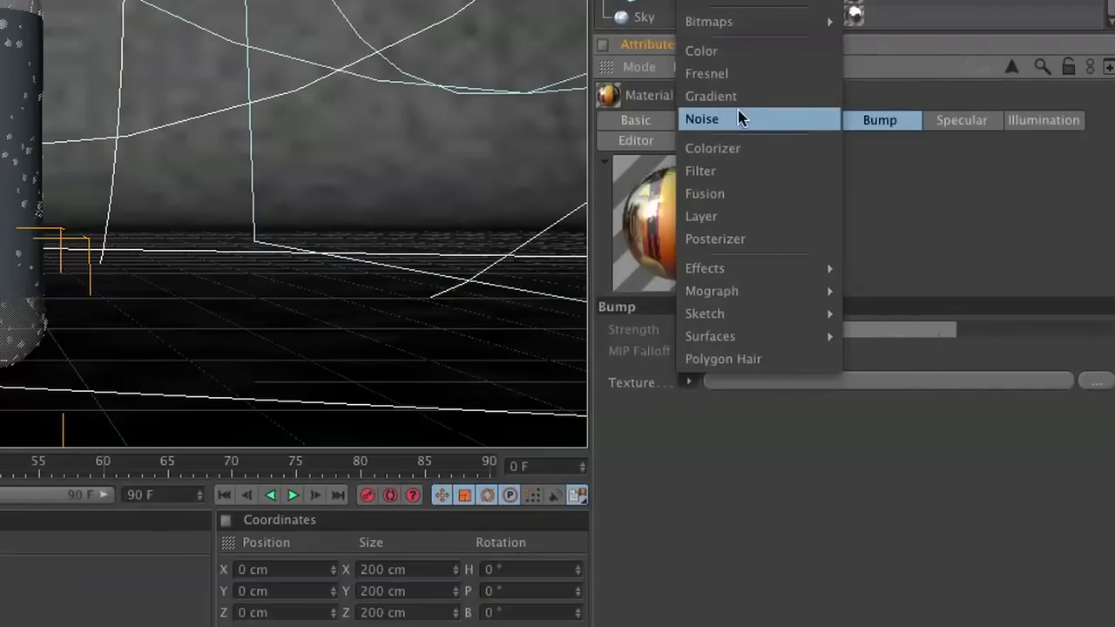
left_click(702, 118)
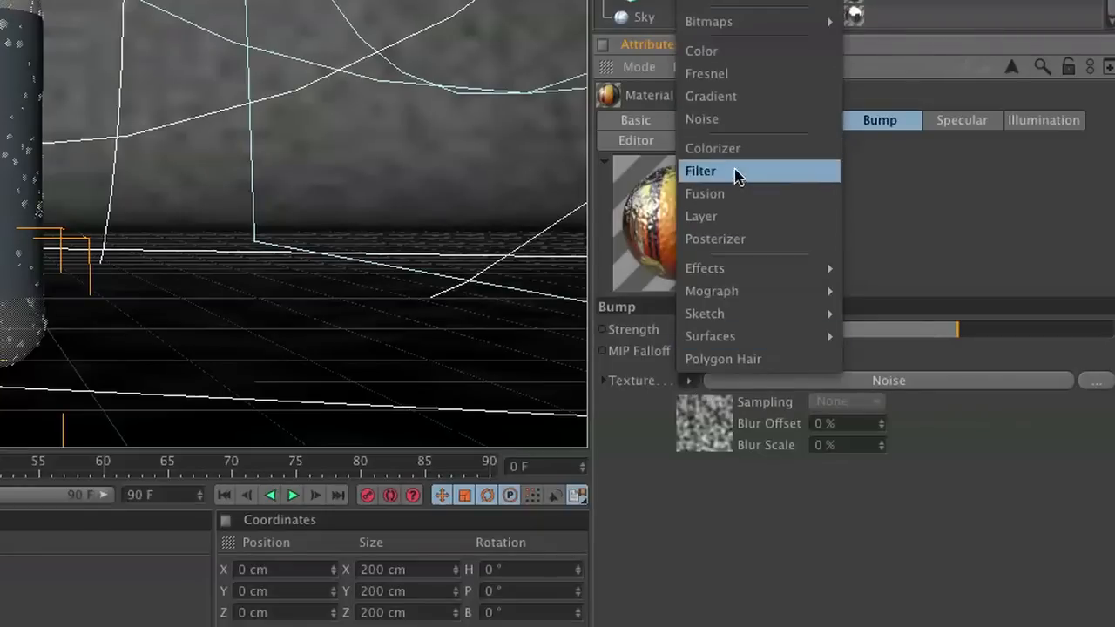
left_click(700, 216)
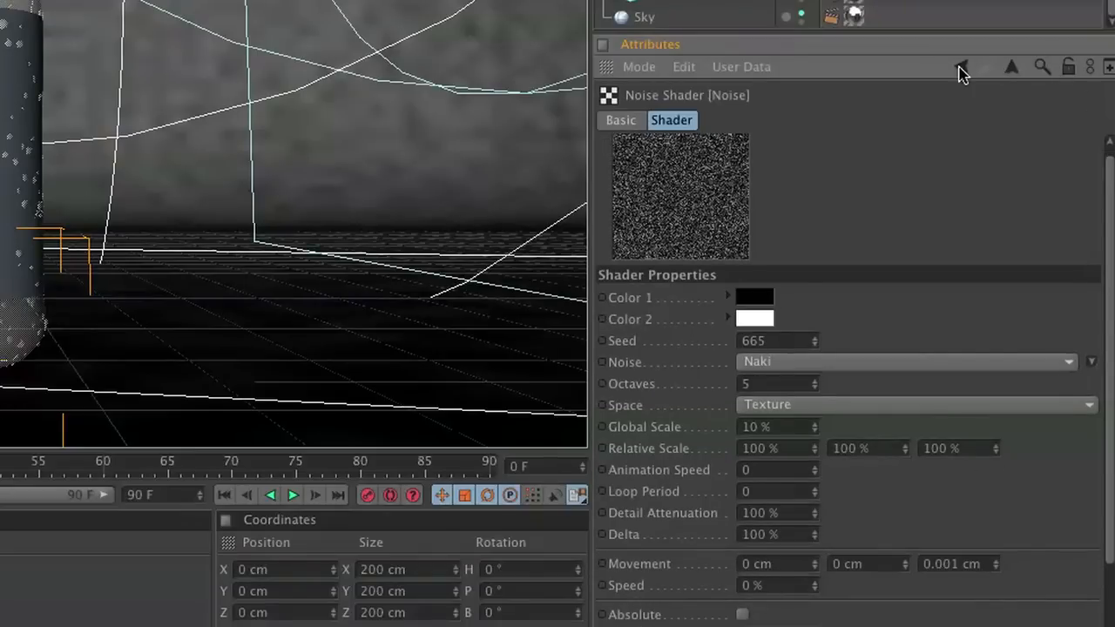
left_click(961, 66)
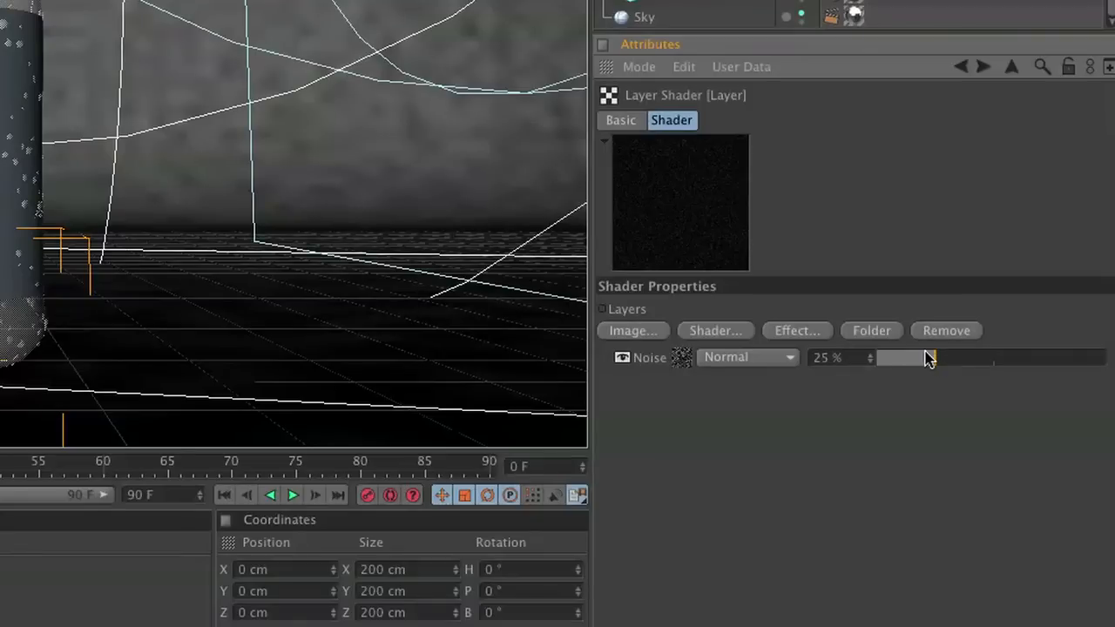
mouse_move(713, 216)
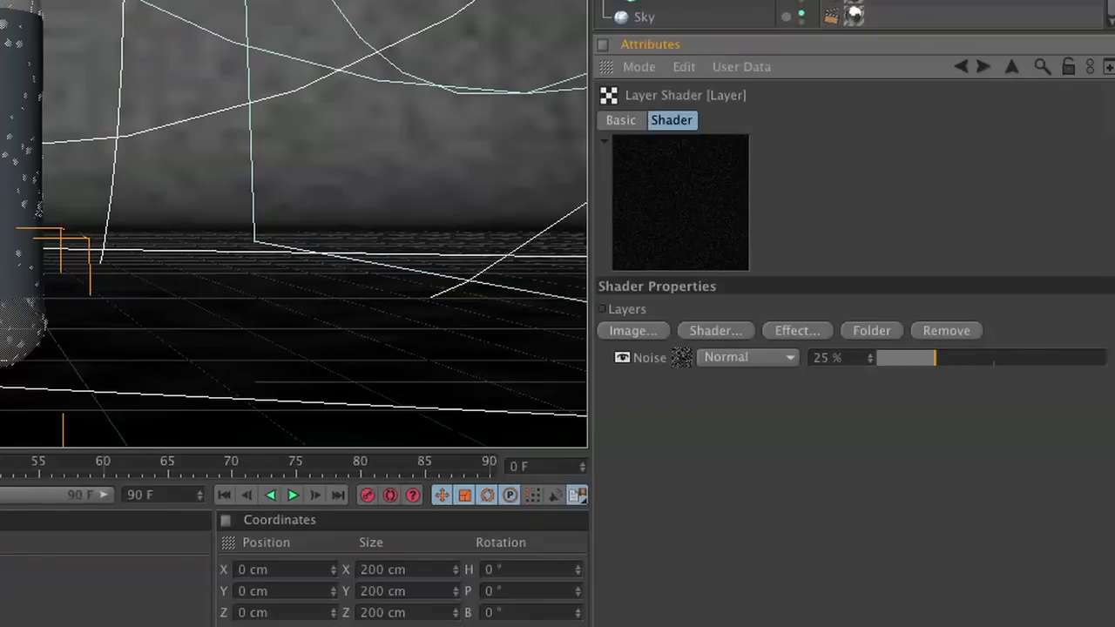
mouse_move(951, 59)
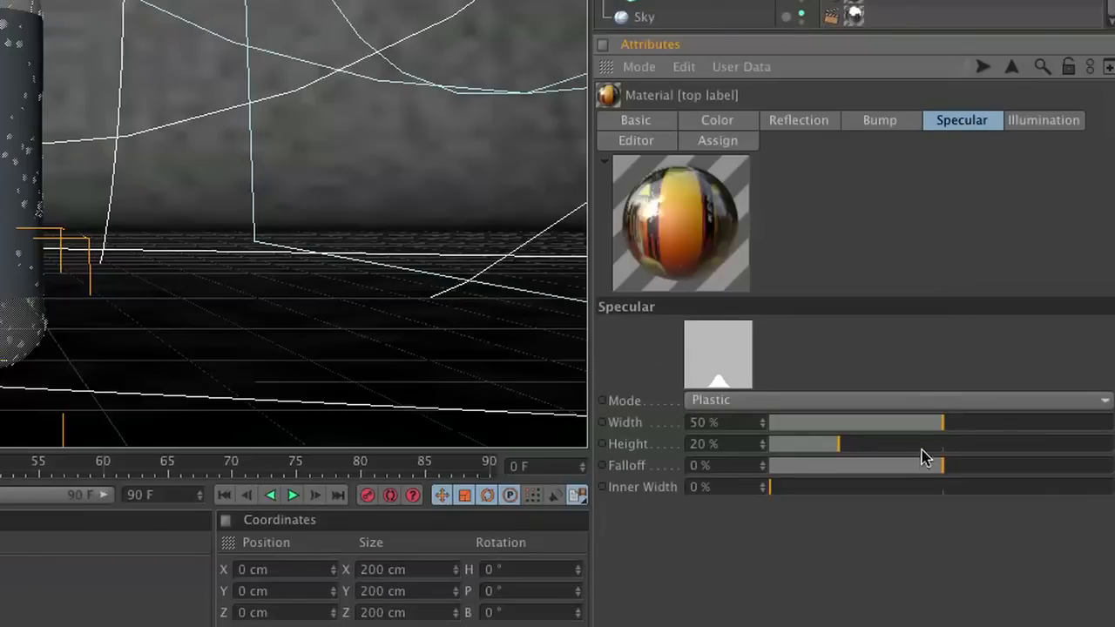
mouse_move(1026, 425)
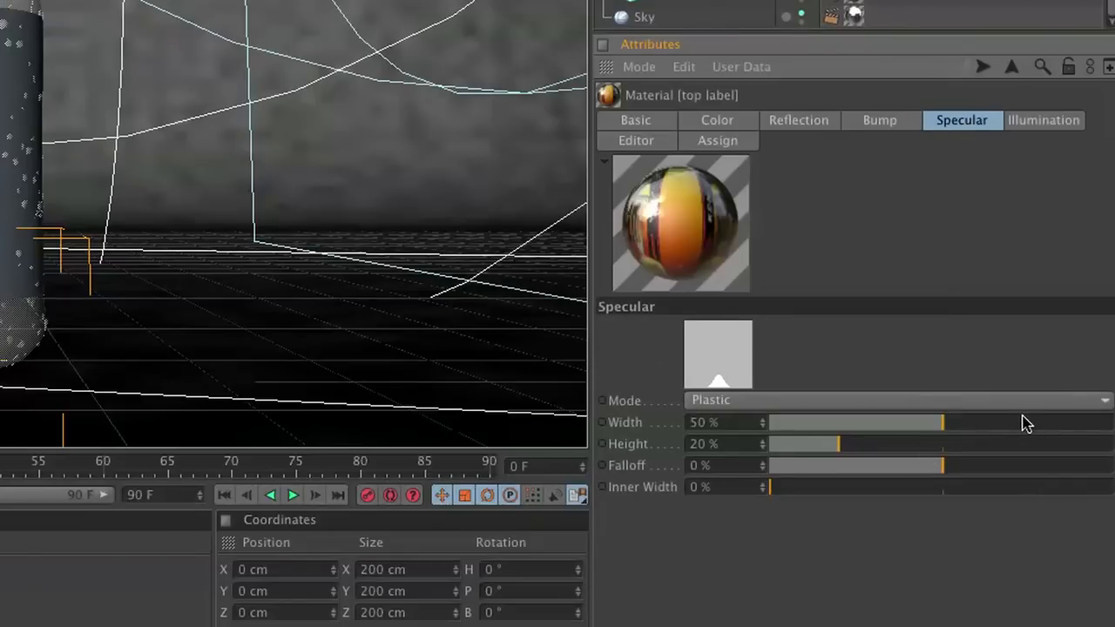
Narrow the top label's specular width and raise its height for a sharp sheen.
left_click_drag(940, 423, 839, 424)
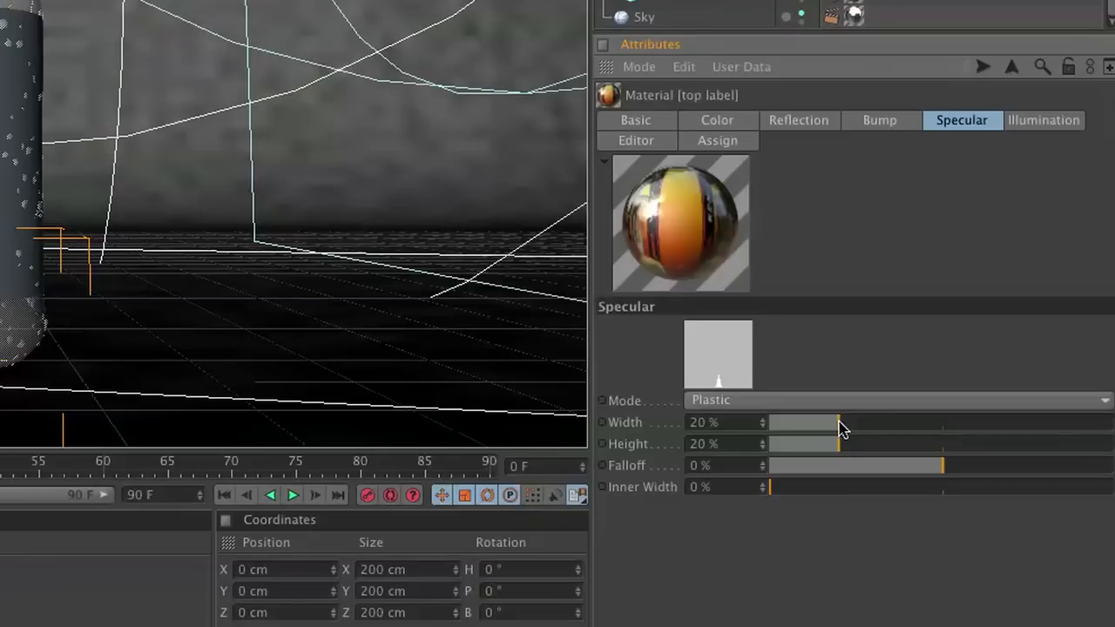
left_click_drag(832, 444, 1071, 444)
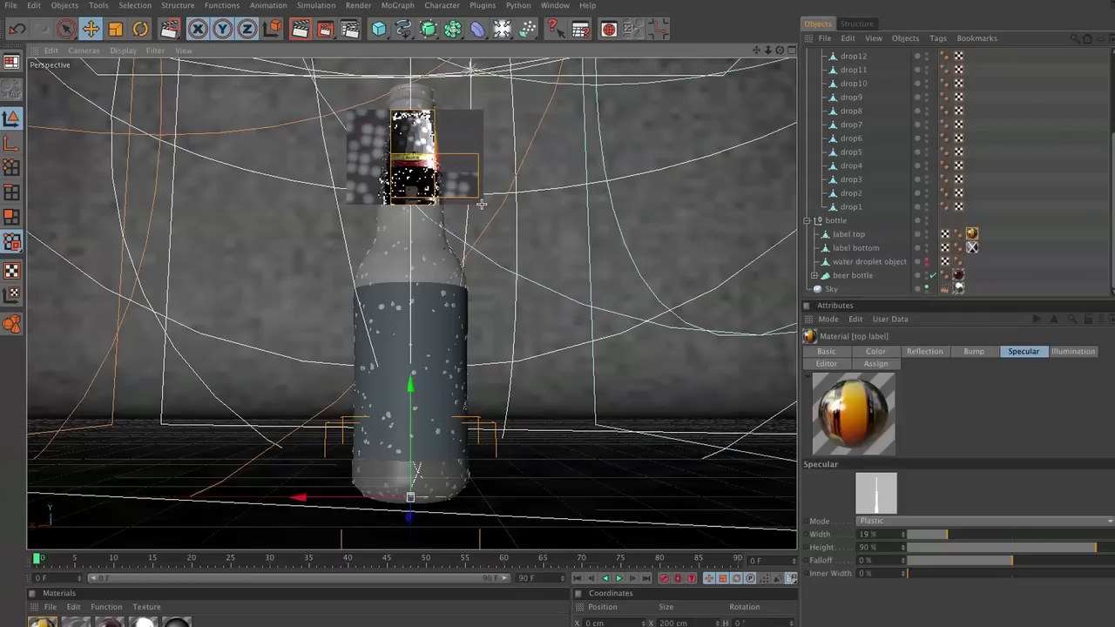
Show the Material Manager's File options for creating a material.
left_click(50, 607)
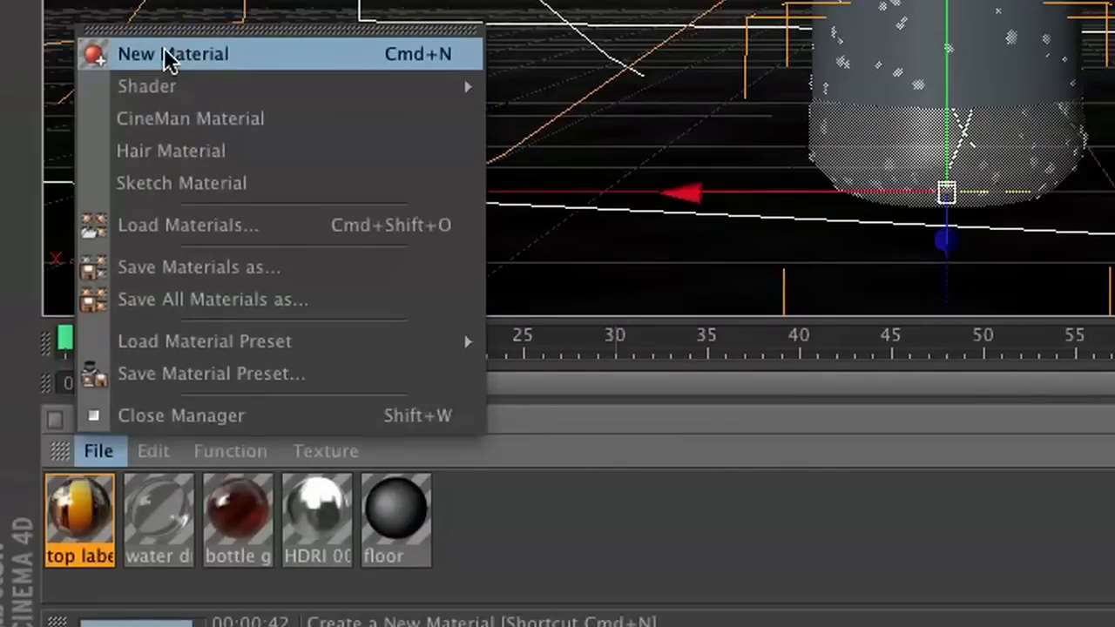
Create the label bottom material and bring up its colour channel settings.
left_click(173, 52)
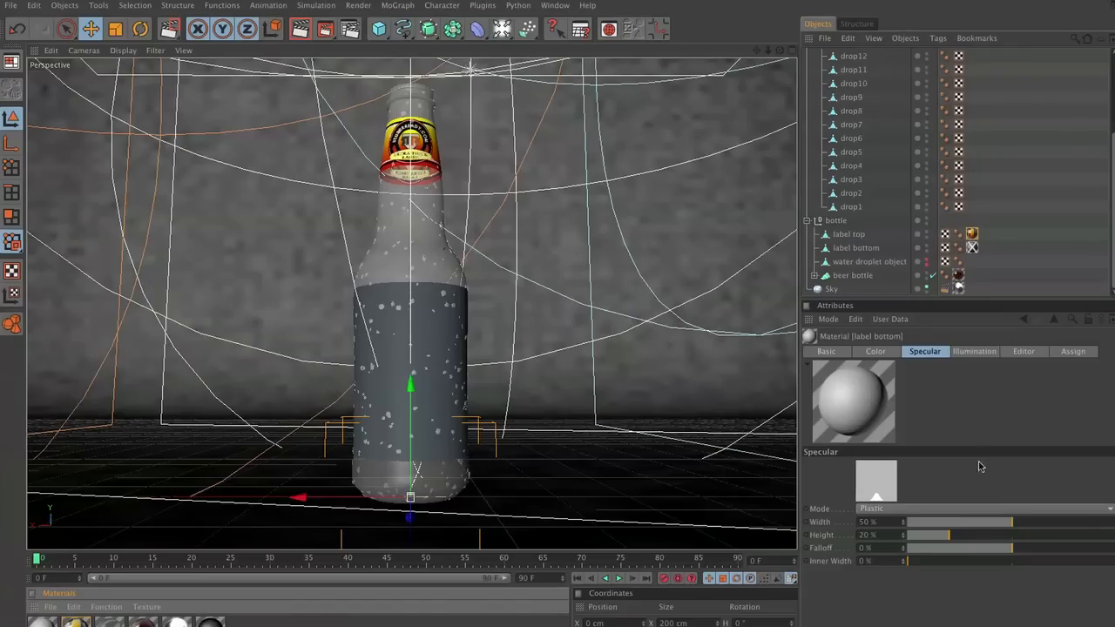
left_click(874, 352)
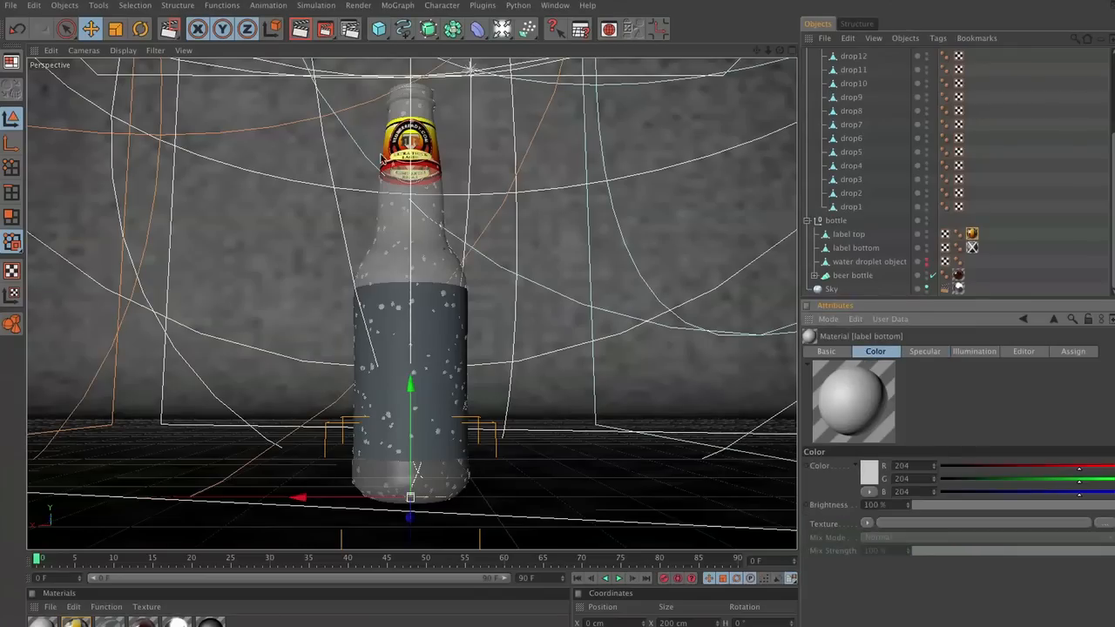
mouse_move(808, 330)
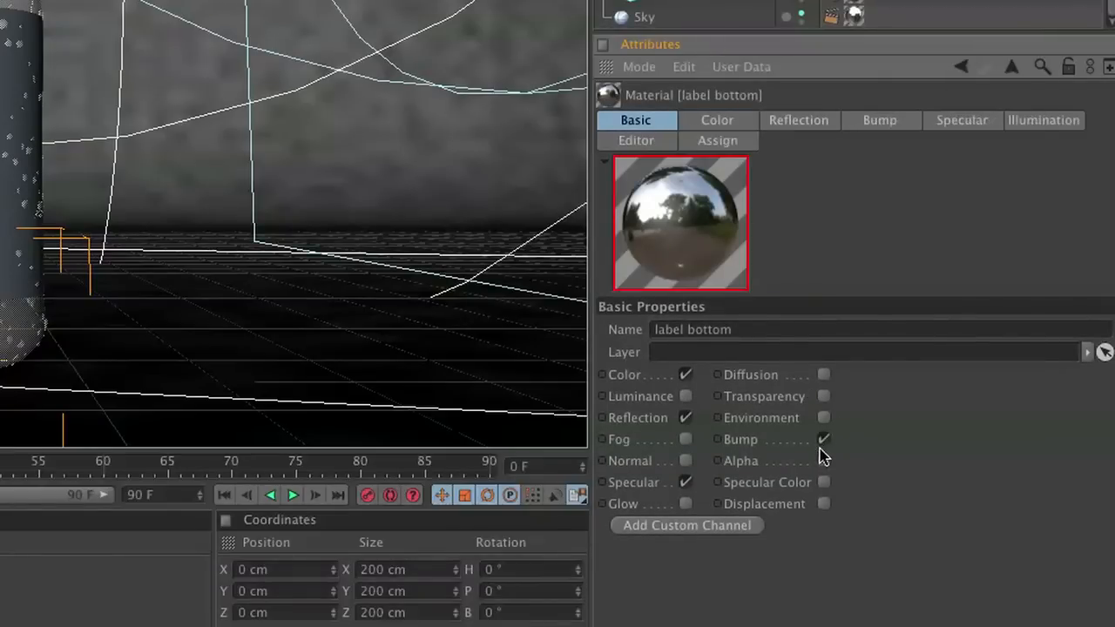
Load beerlabel.psd as the label bottom colour texture without copying it locally.
left_click(716, 118)
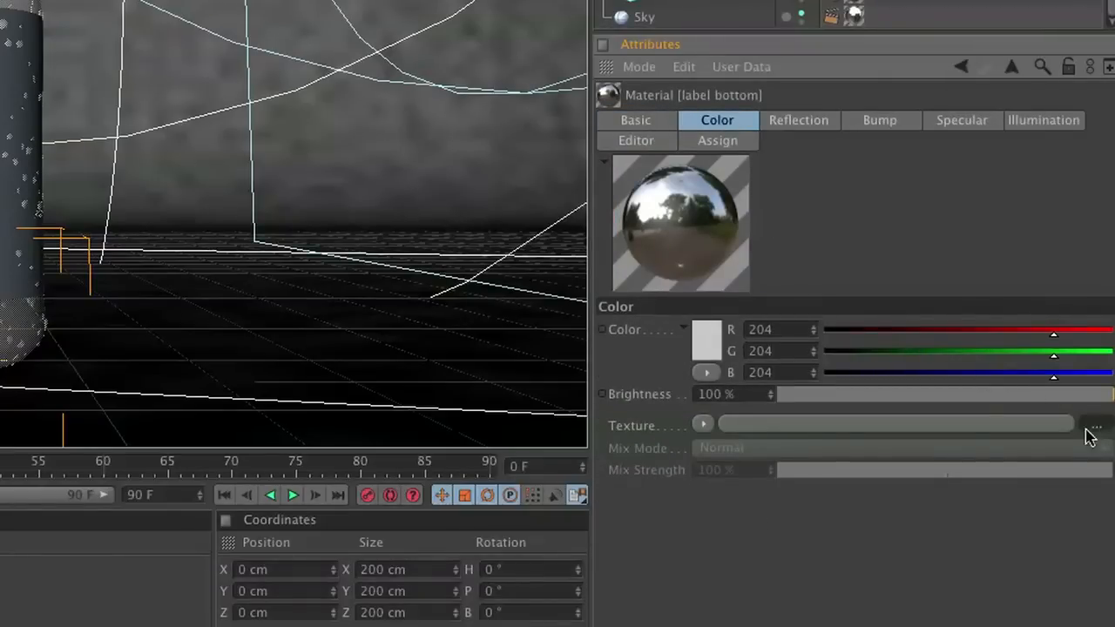
left_click(1092, 425)
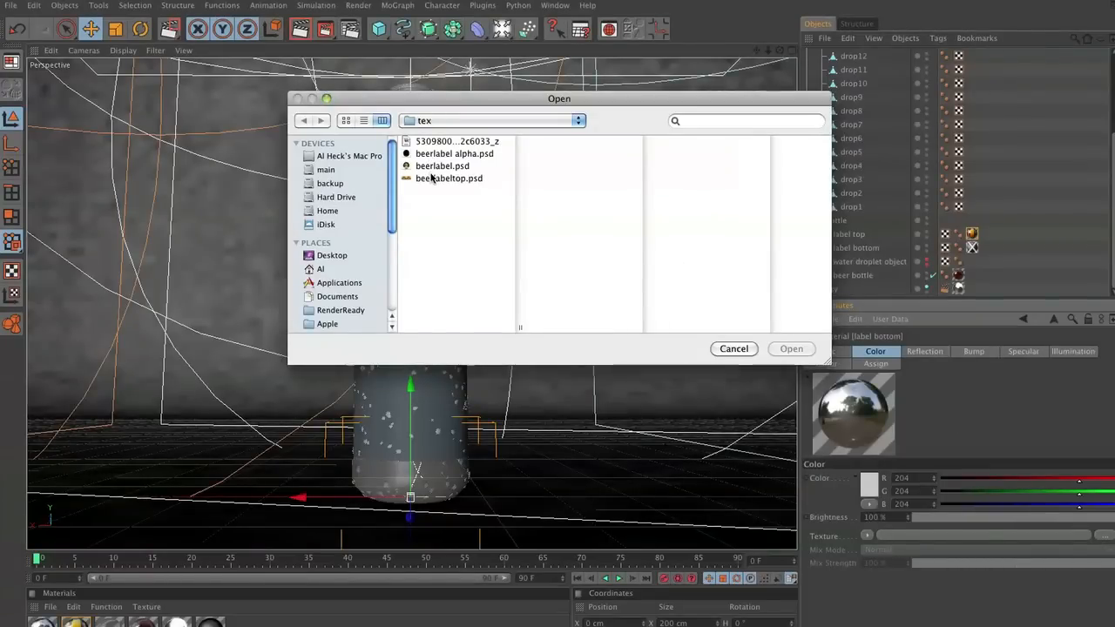
left_click(449, 178)
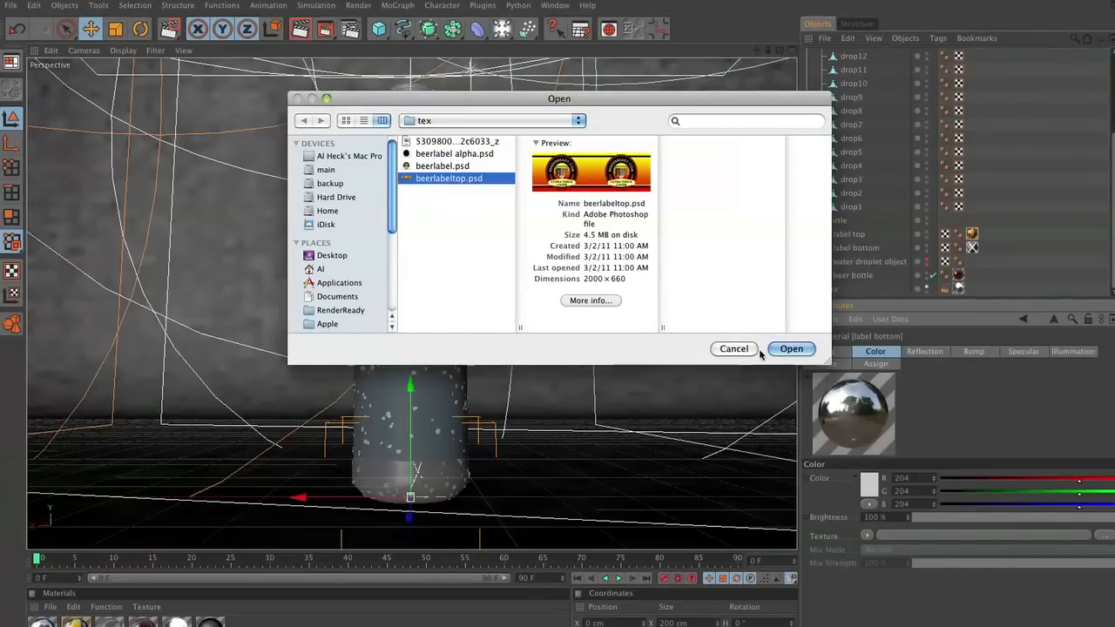
left_click(442, 165)
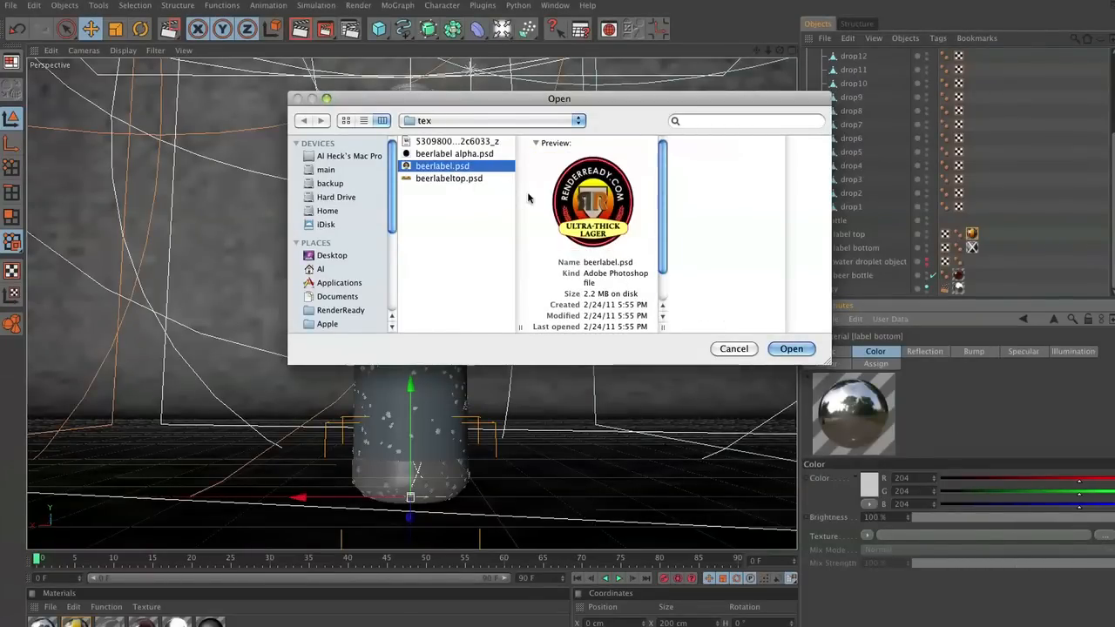
left_click(790, 348)
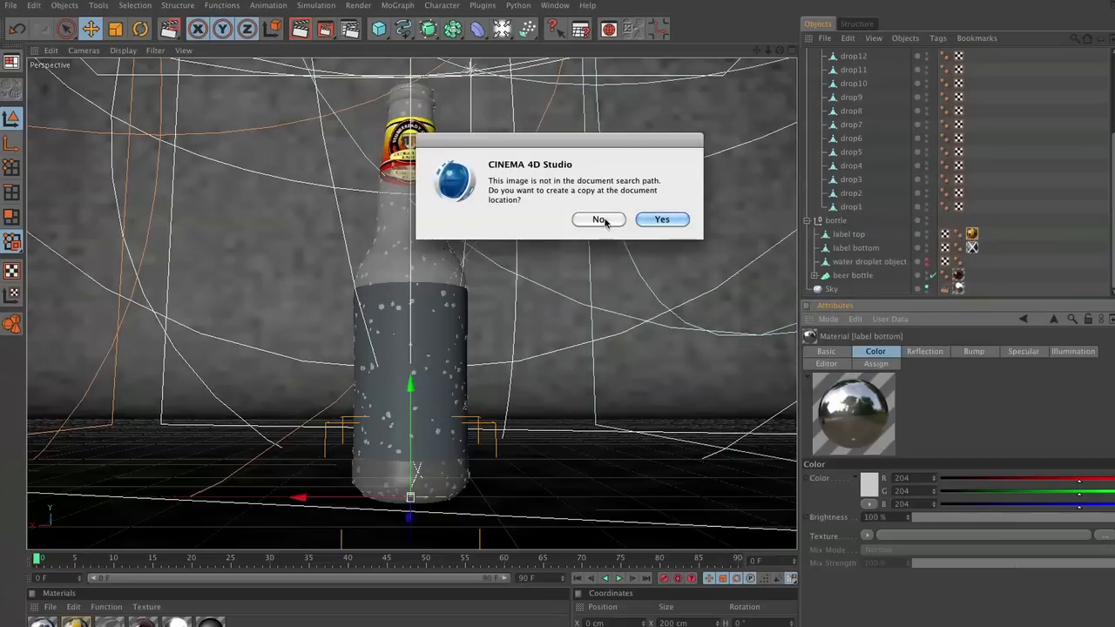
left_click(599, 219)
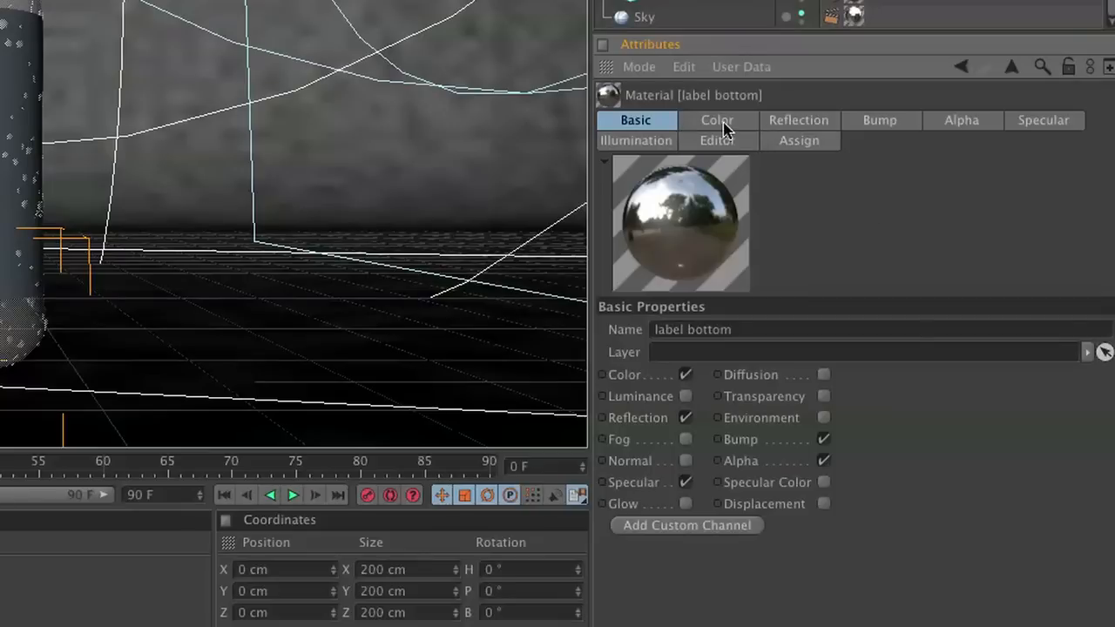
Load a Fresnel shader as the label bottom material's reflection texture.
left_click(716, 119)
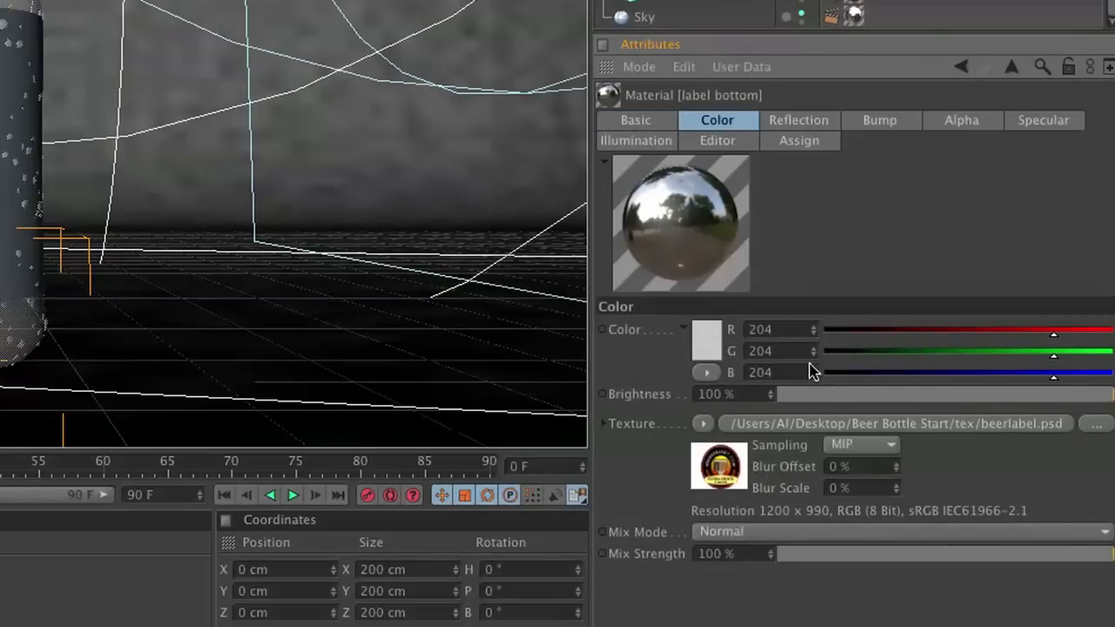
left_click(704, 424)
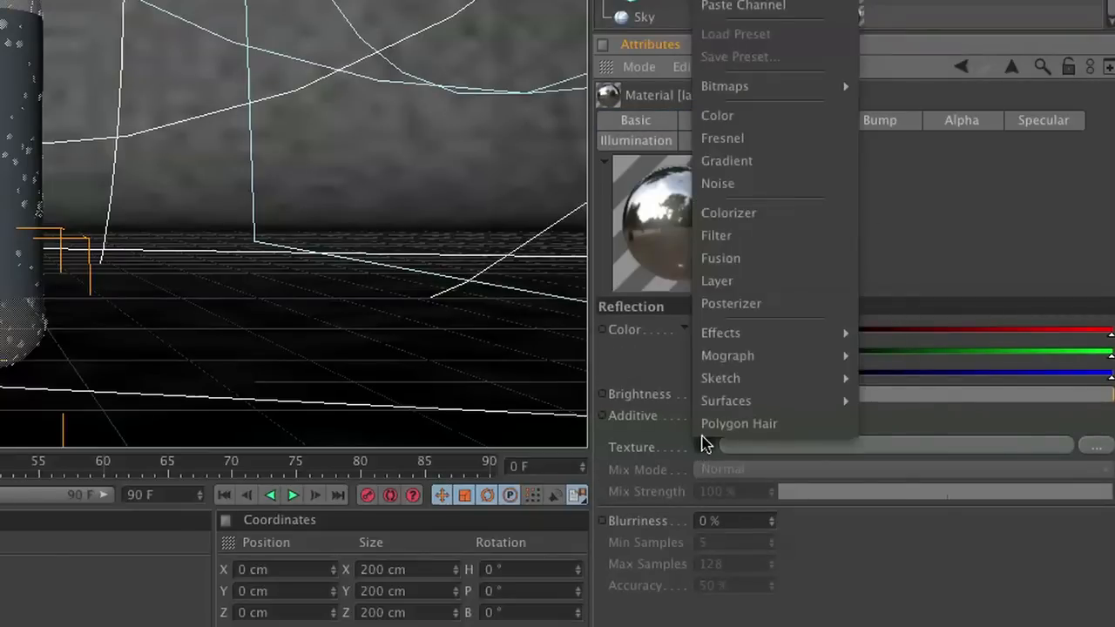
mouse_move(728, 235)
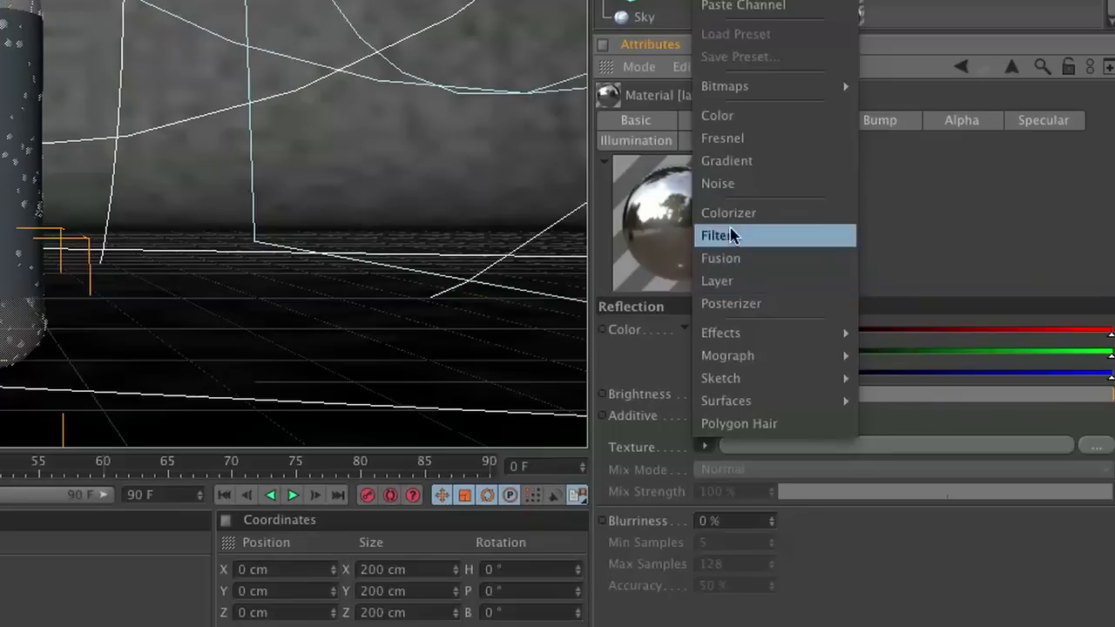
left_click(721, 137)
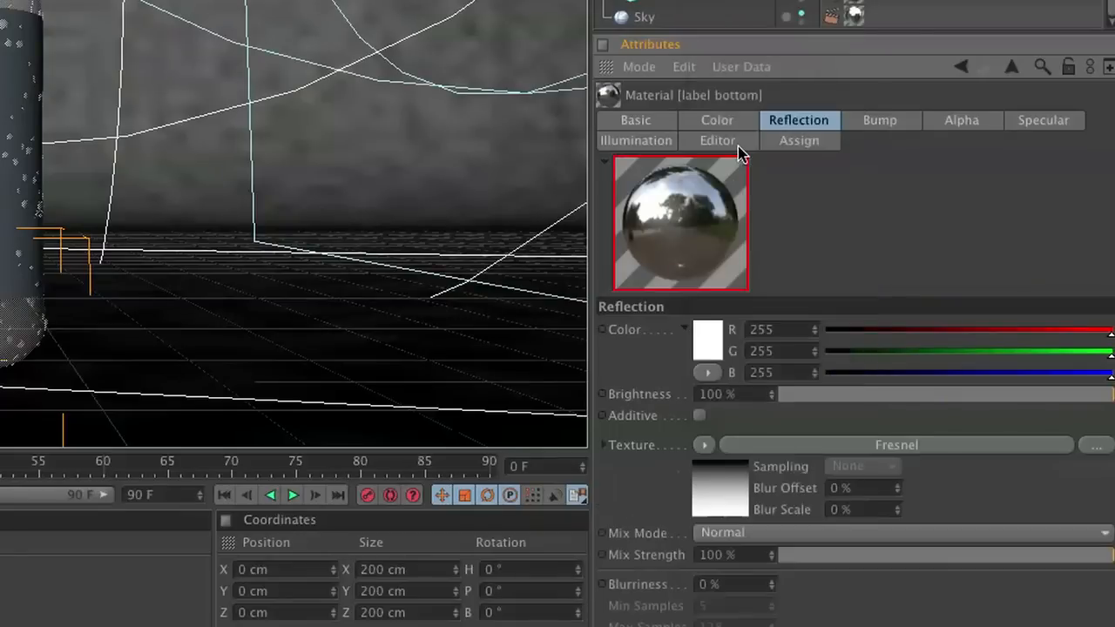
left_click(879, 120)
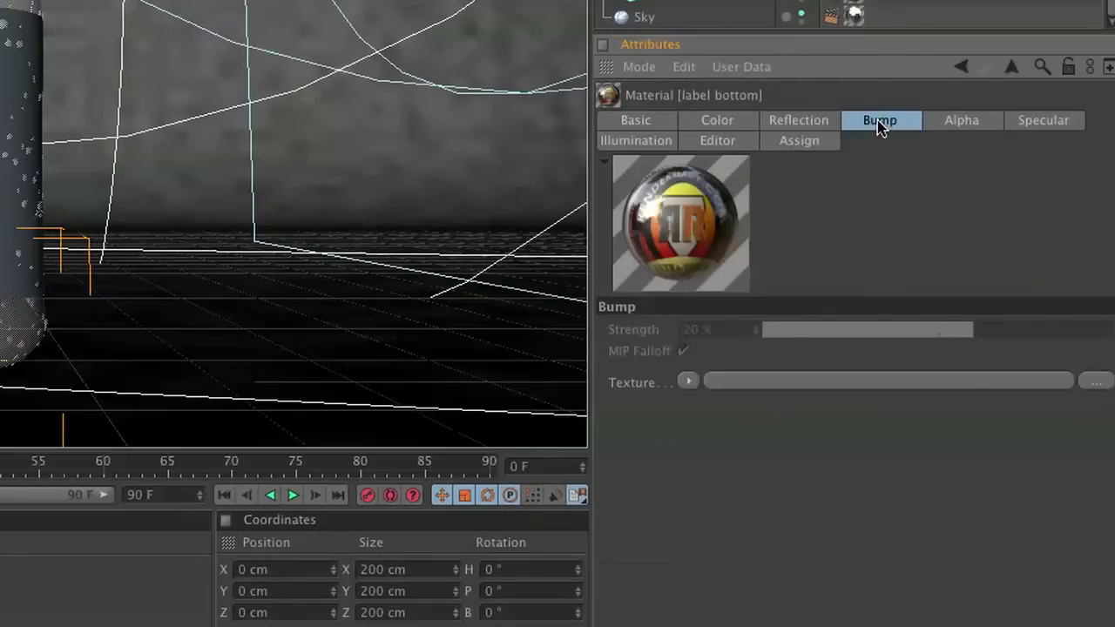
Make the bump texture a Layer shader with a Noise layer at 25%, bump strength 20%.
left_click(688, 381)
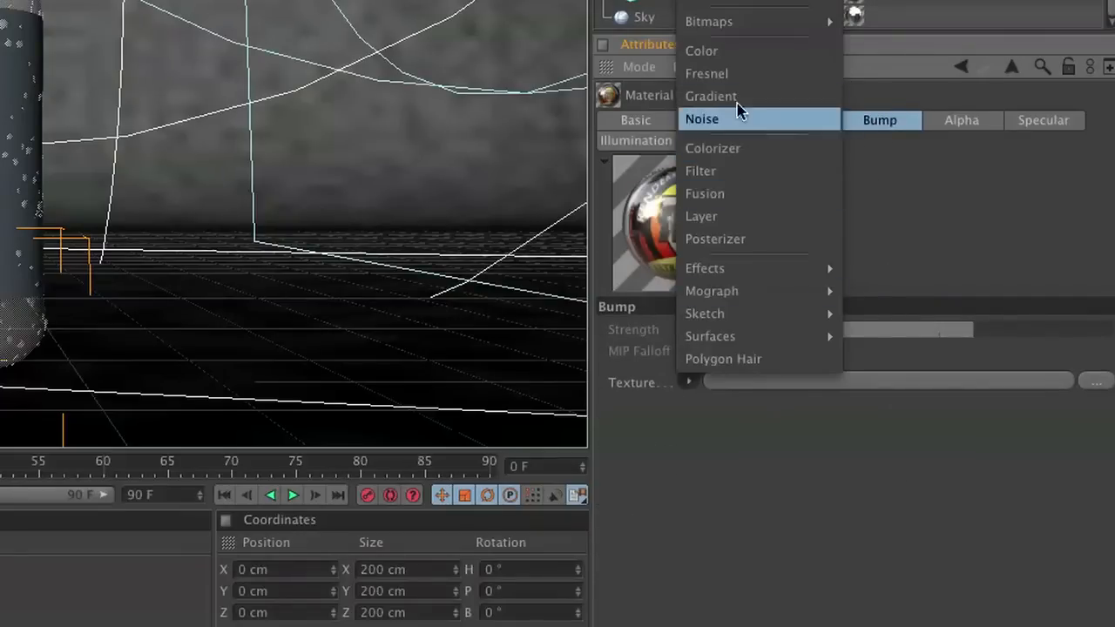
left_click(700, 216)
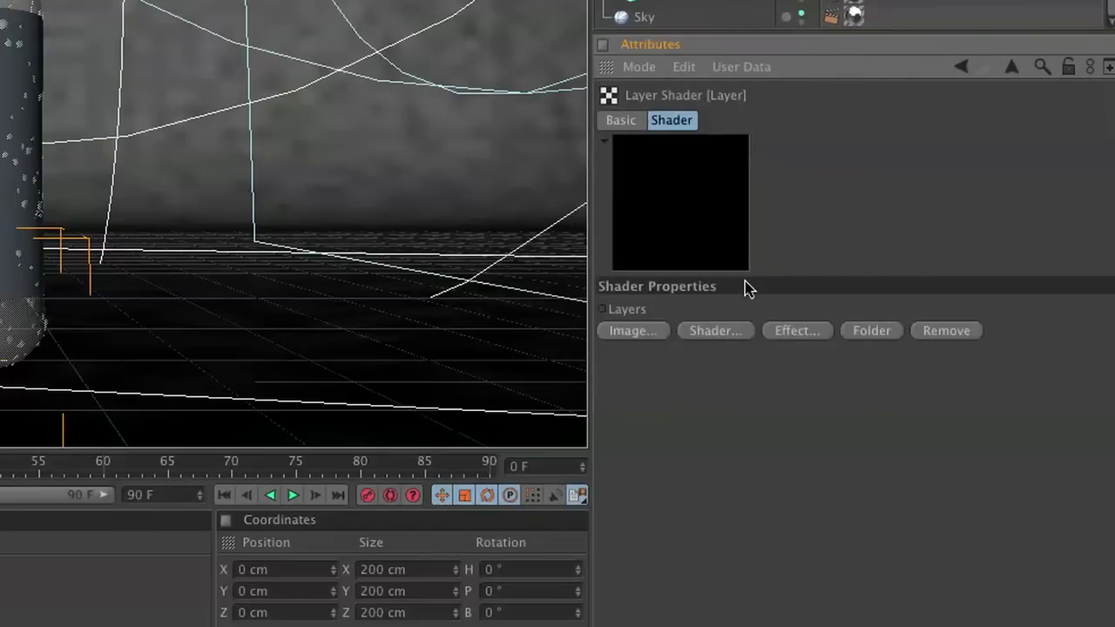
left_click(714, 331)
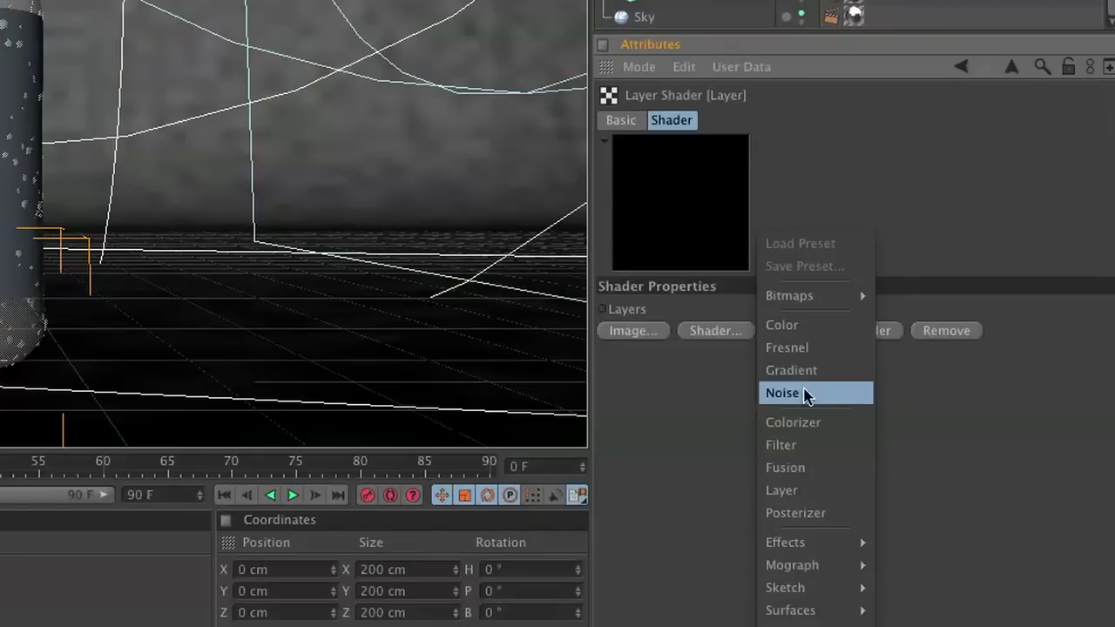
left_click(781, 394)
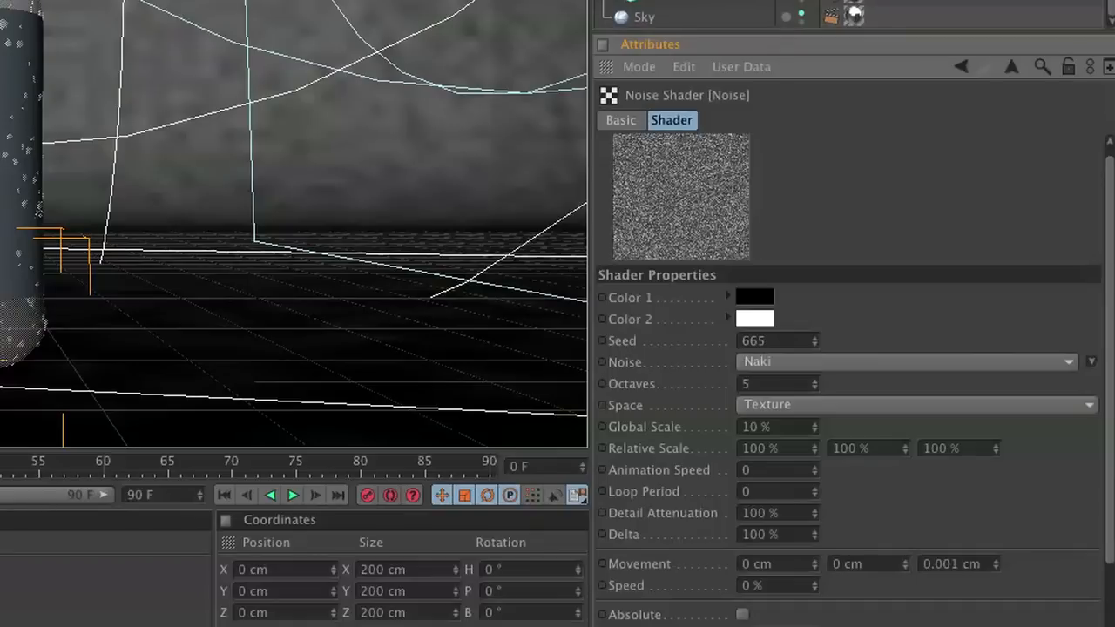
left_click(983, 66)
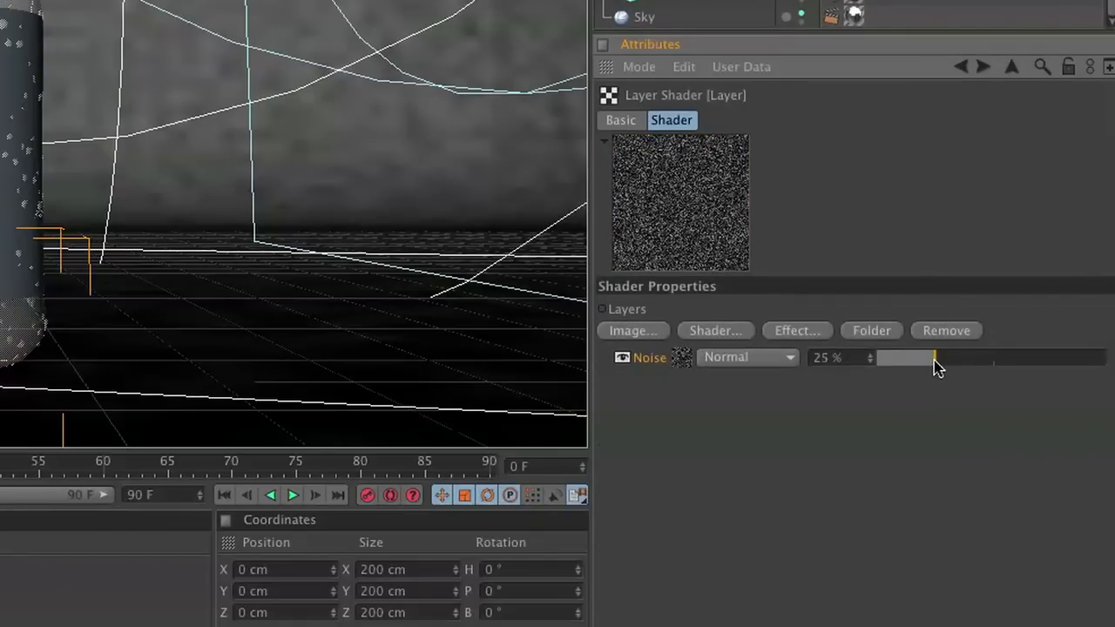
left_click(962, 66)
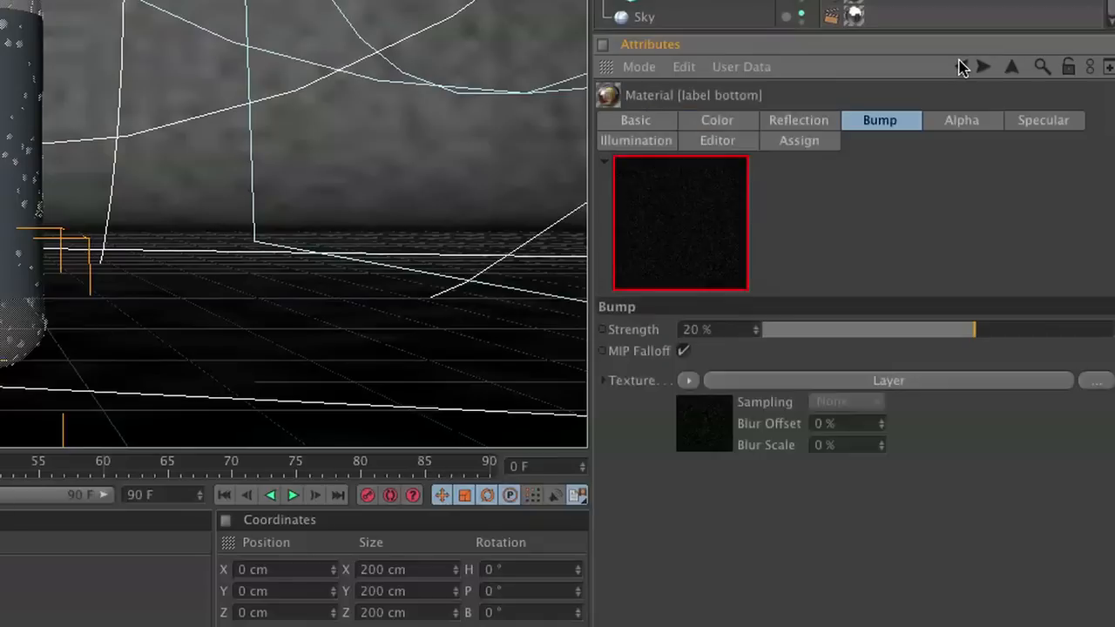
Load beerlabel alpha.psd as the alpha texture with Invert enabled.
left_click(962, 120)
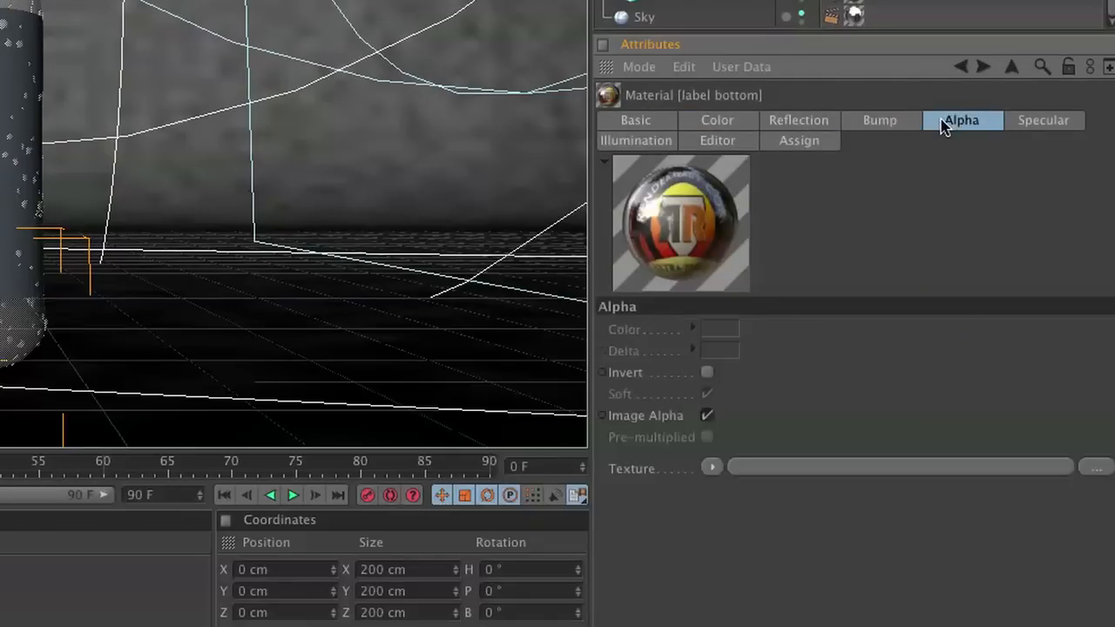
left_click(1094, 466)
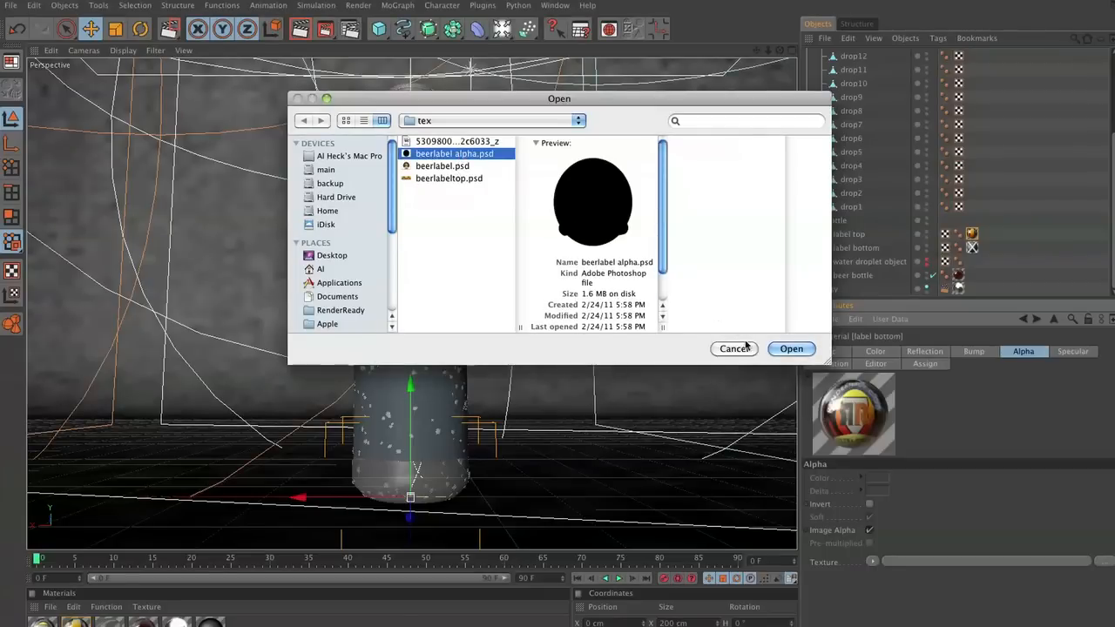
left_click(791, 348)
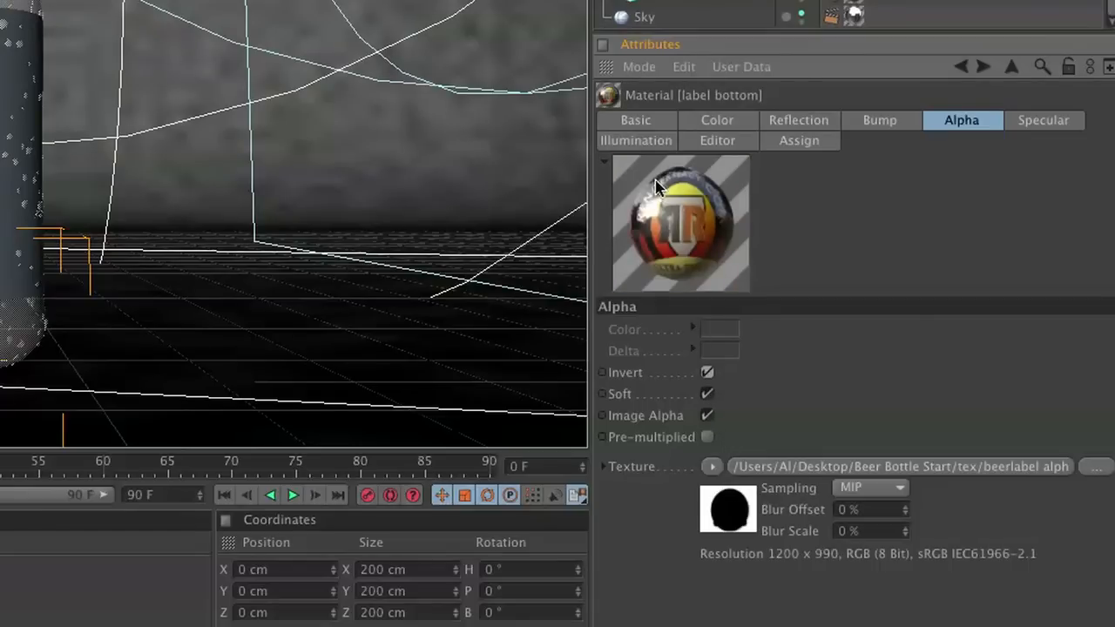
mouse_move(827, 140)
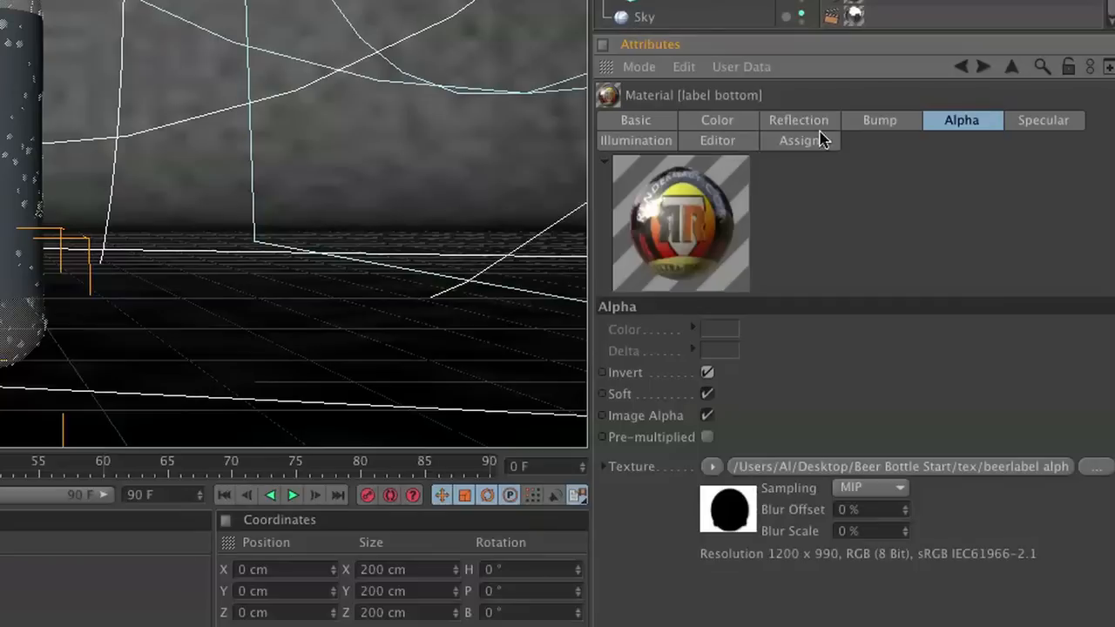
left_click(1045, 118)
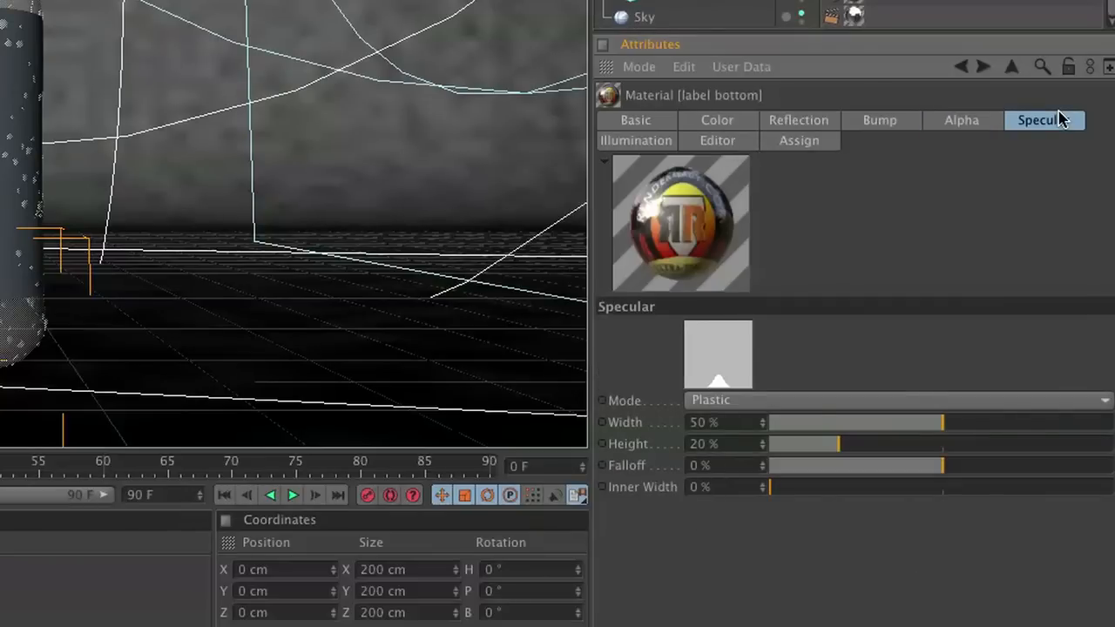
mouse_move(1049, 157)
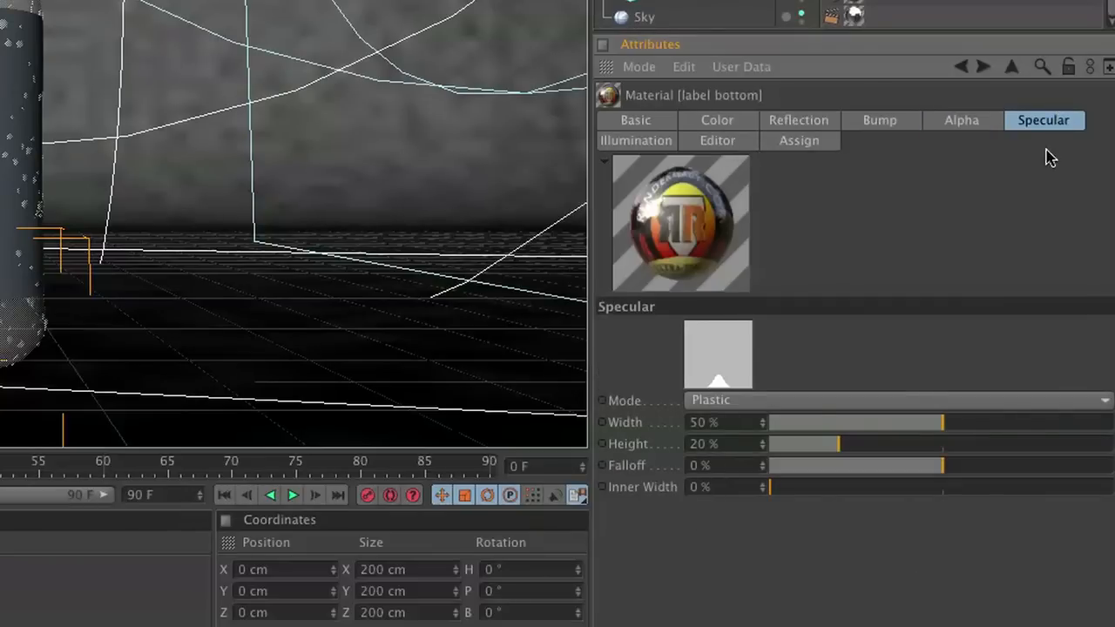
Drag the specular highlight width down from 50% to about 14%.
left_click_drag(943, 424, 833, 424)
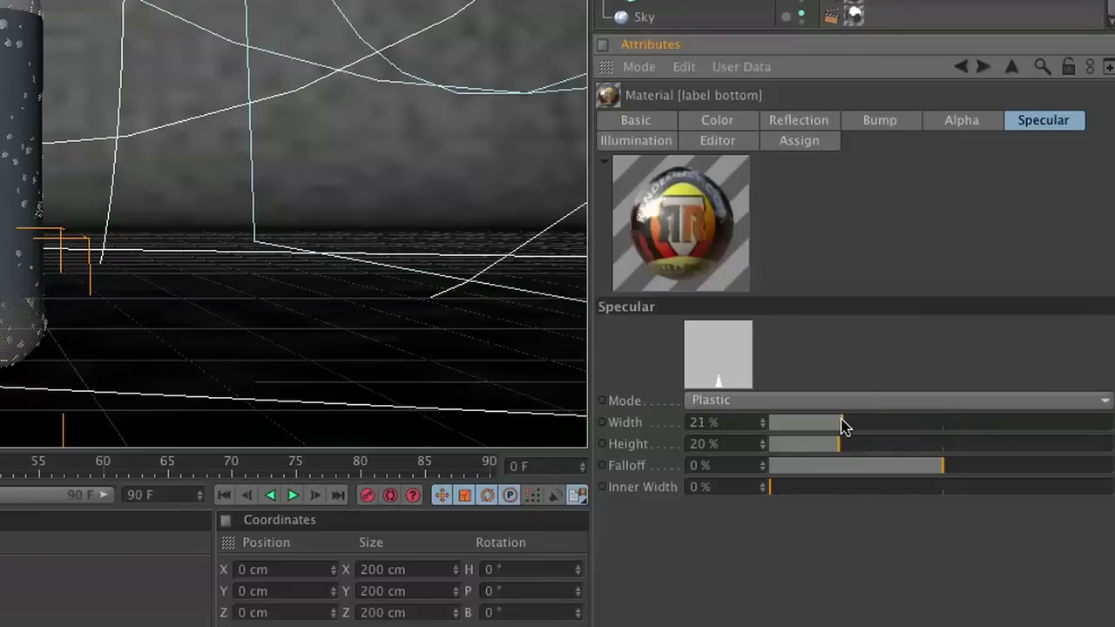
left_click_drag(843, 423, 818, 424)
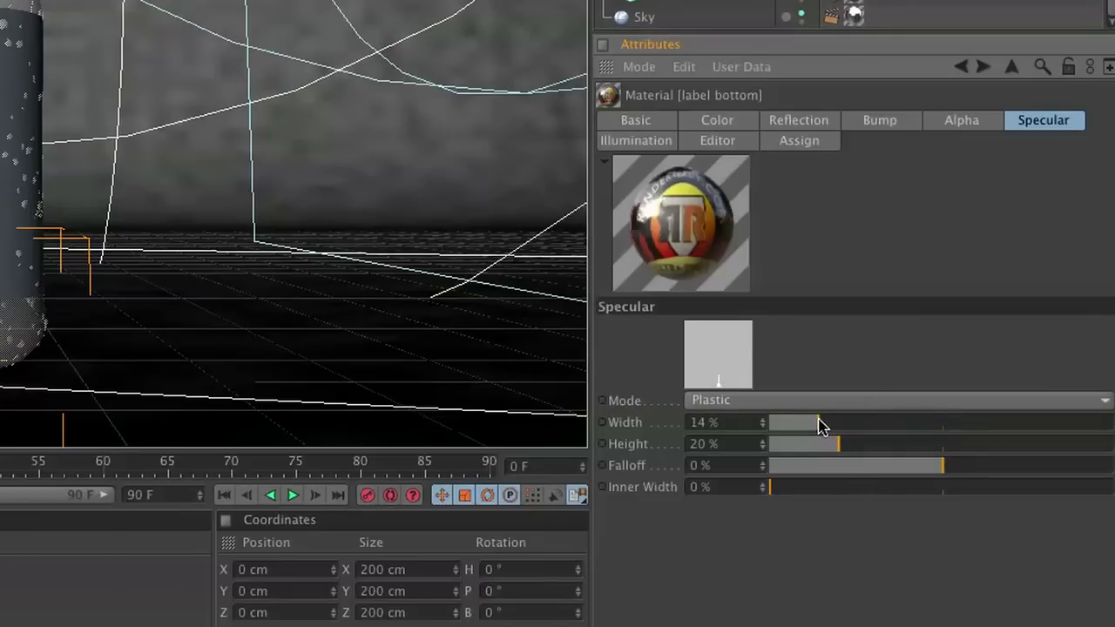
left_click_drag(836, 444, 1066, 444)
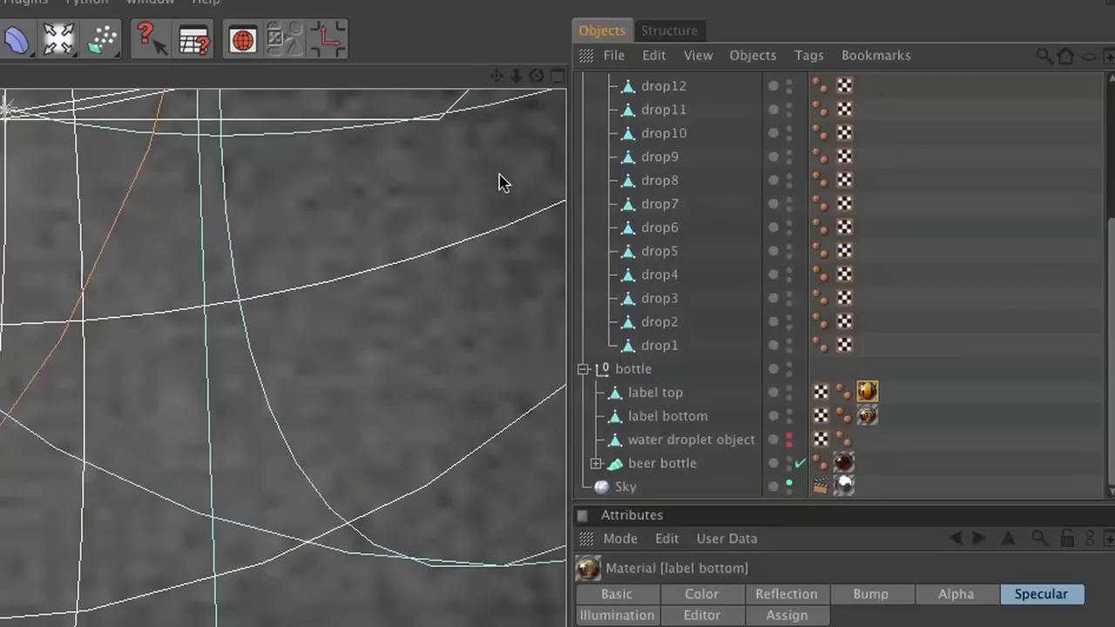
Group water droplets and bottle under a null renamed 'beer bottle'.
scroll("up", 3)
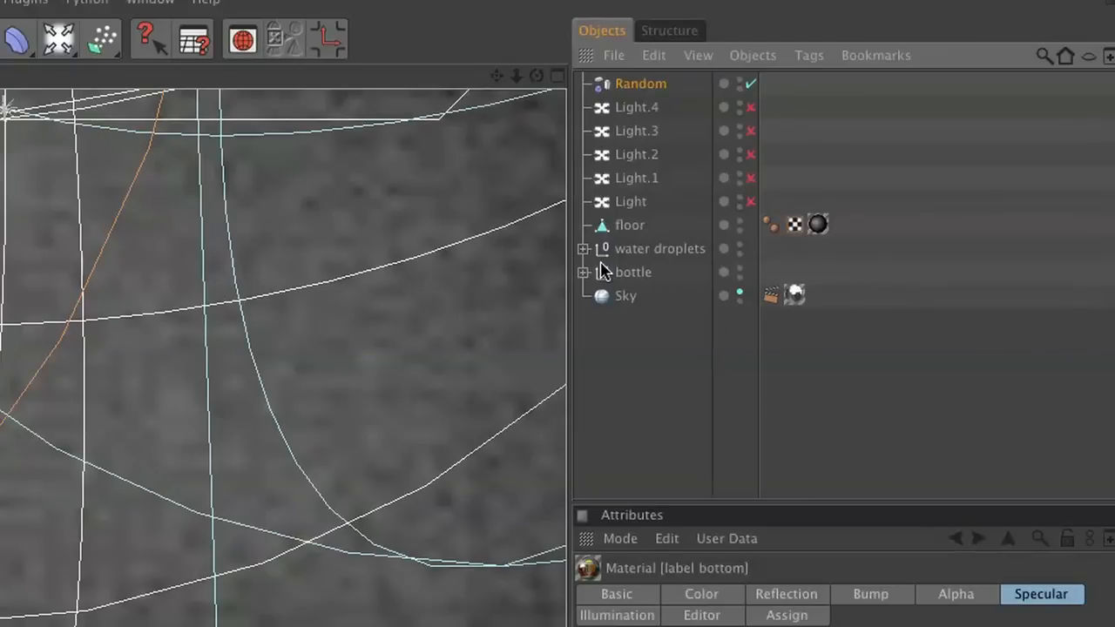
left_click(659, 247)
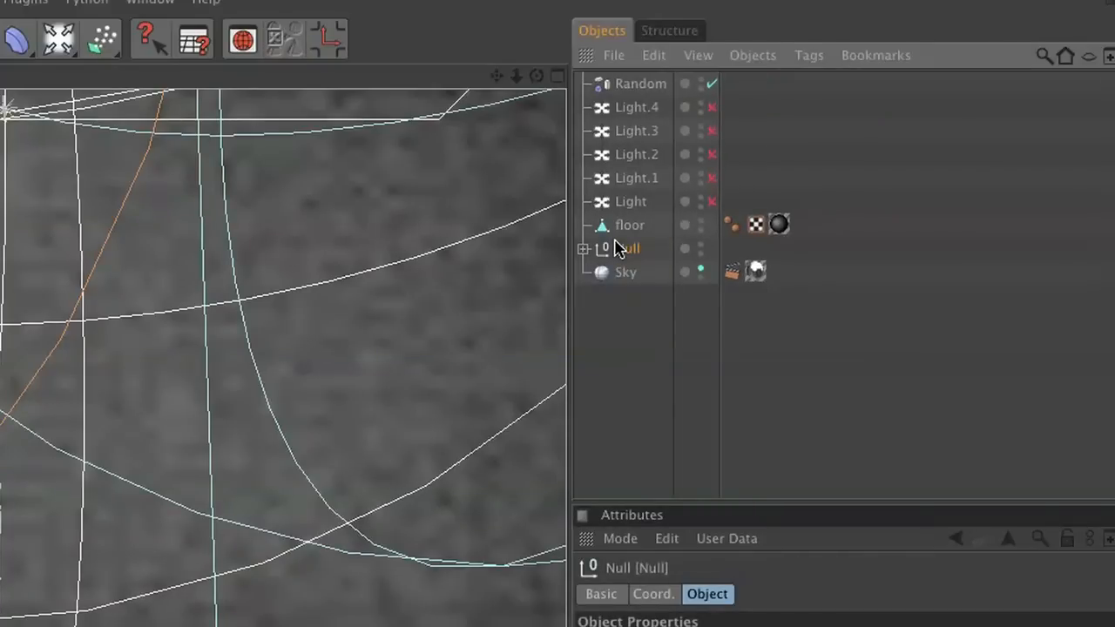
type("beer bottle")
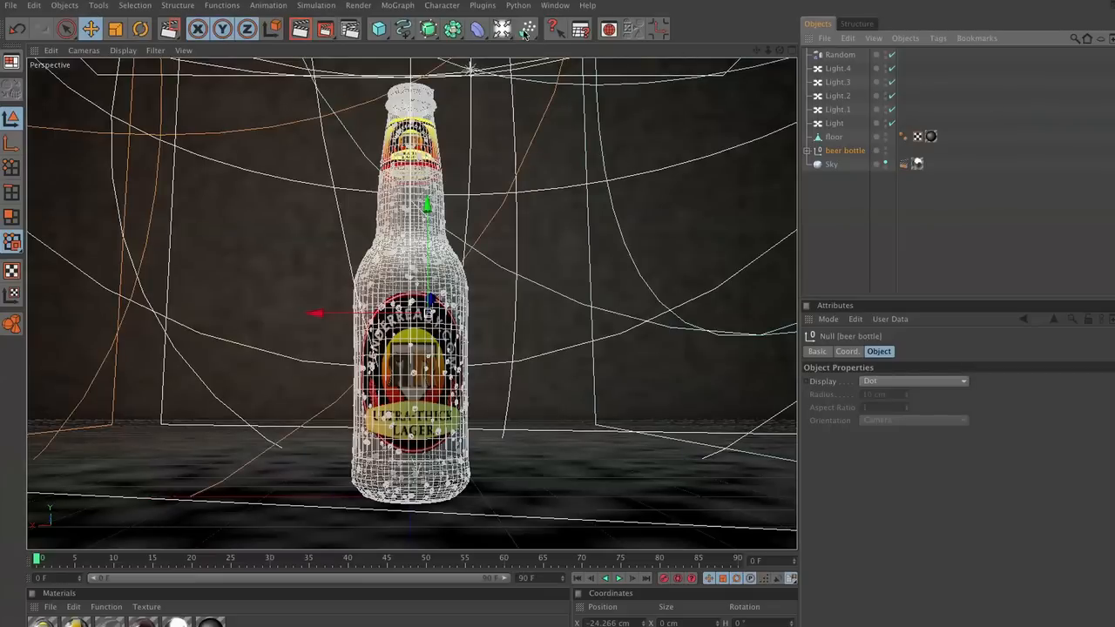
left_click(833, 136)
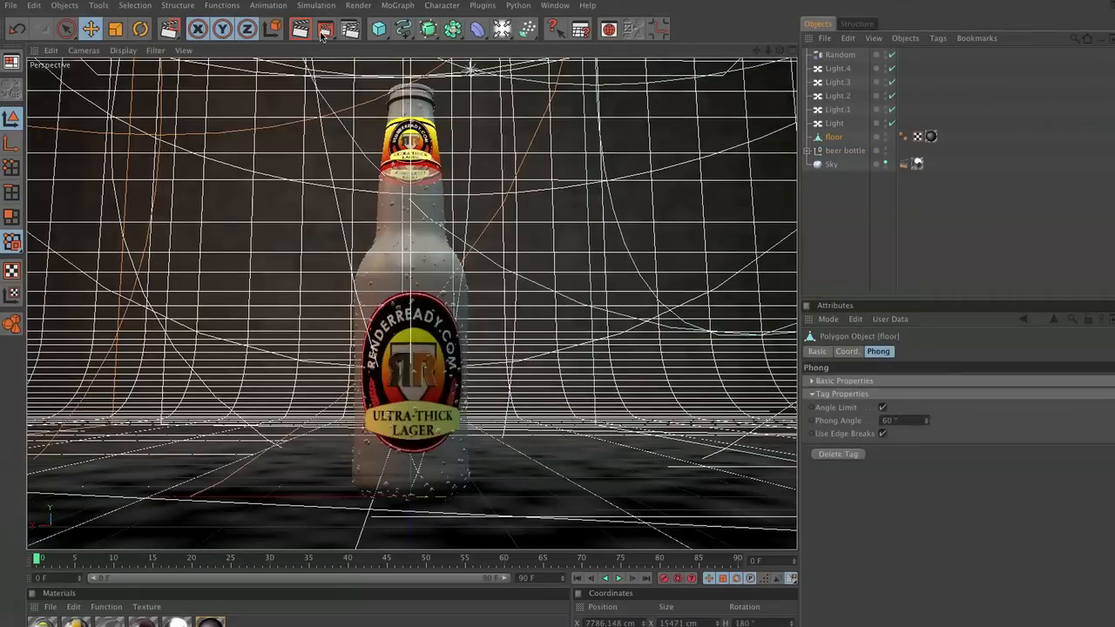
mouse_move(463, 390)
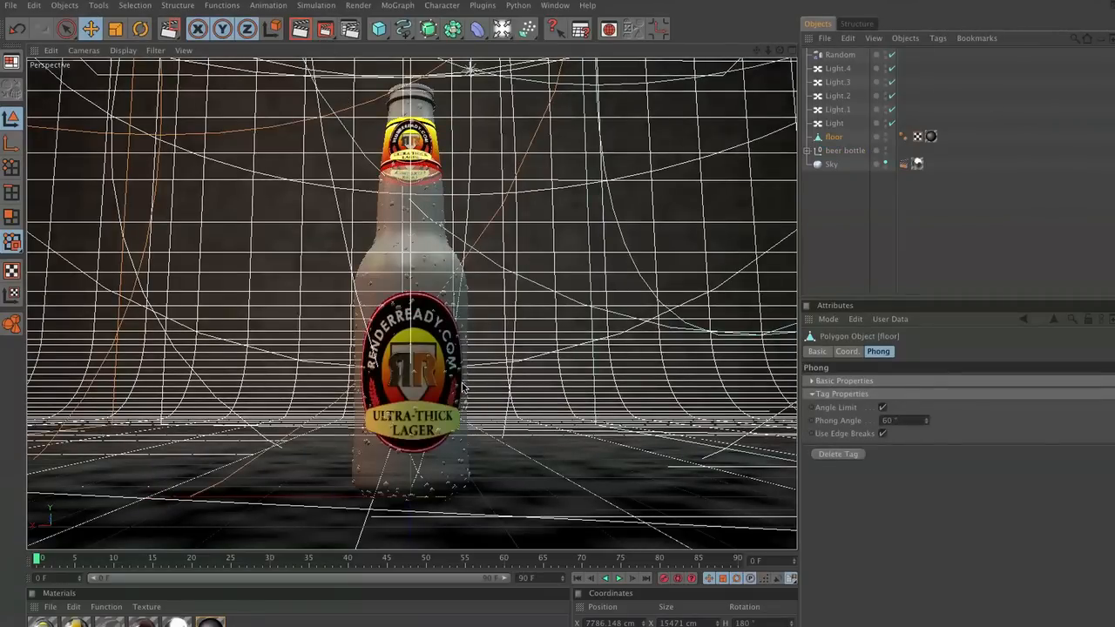